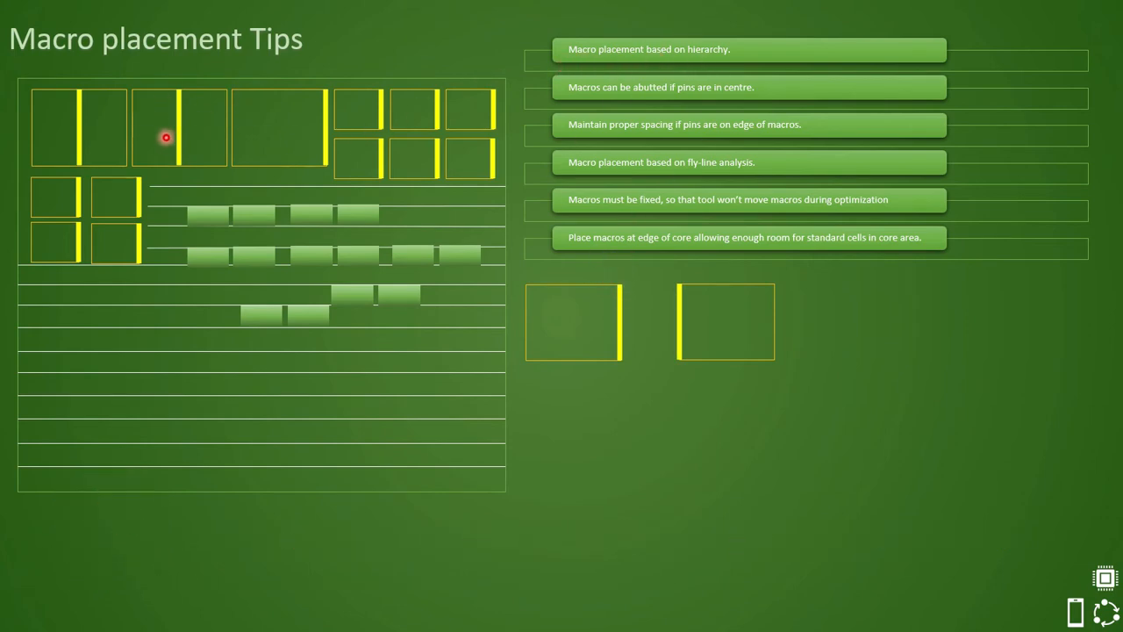
mouse_move(210, 133)
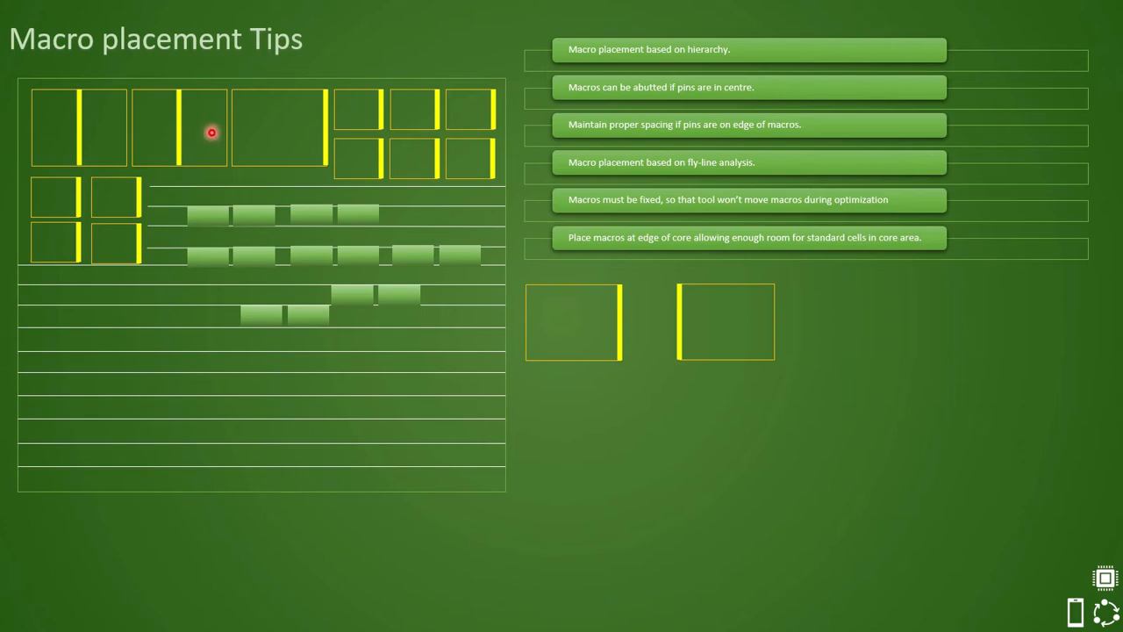
mouse_move(176, 132)
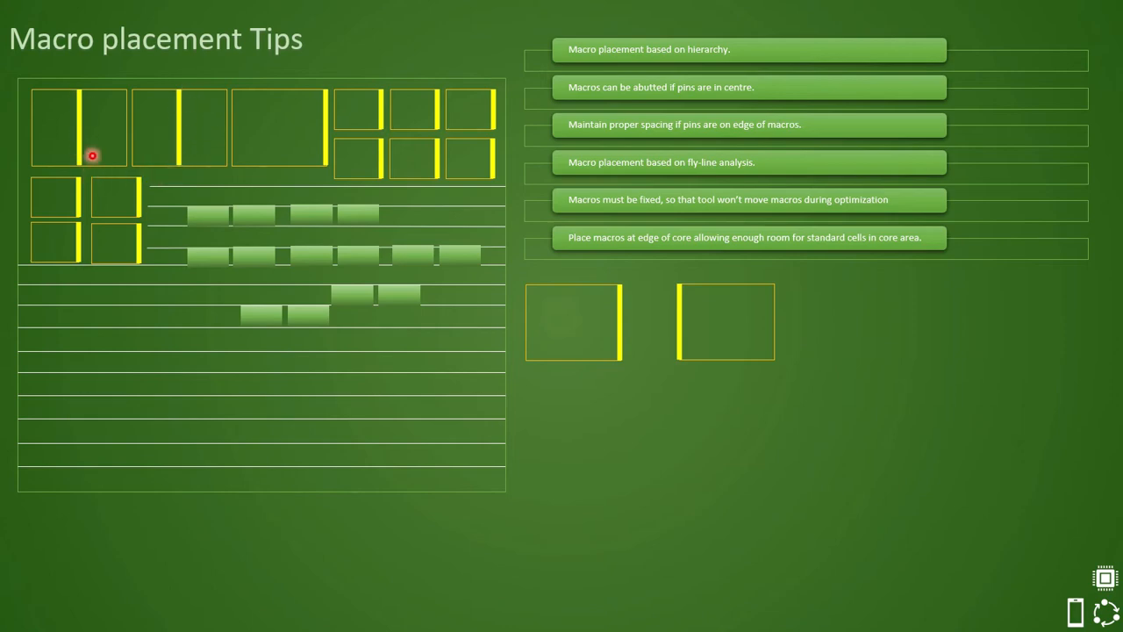
mouse_move(131, 112)
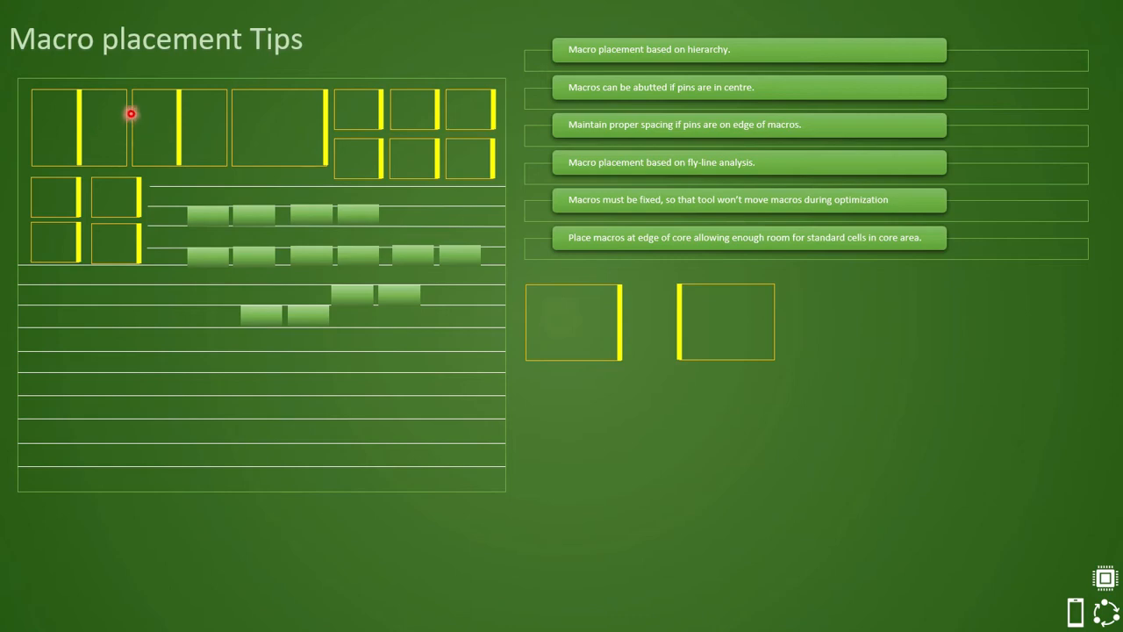
mouse_move(102, 140)
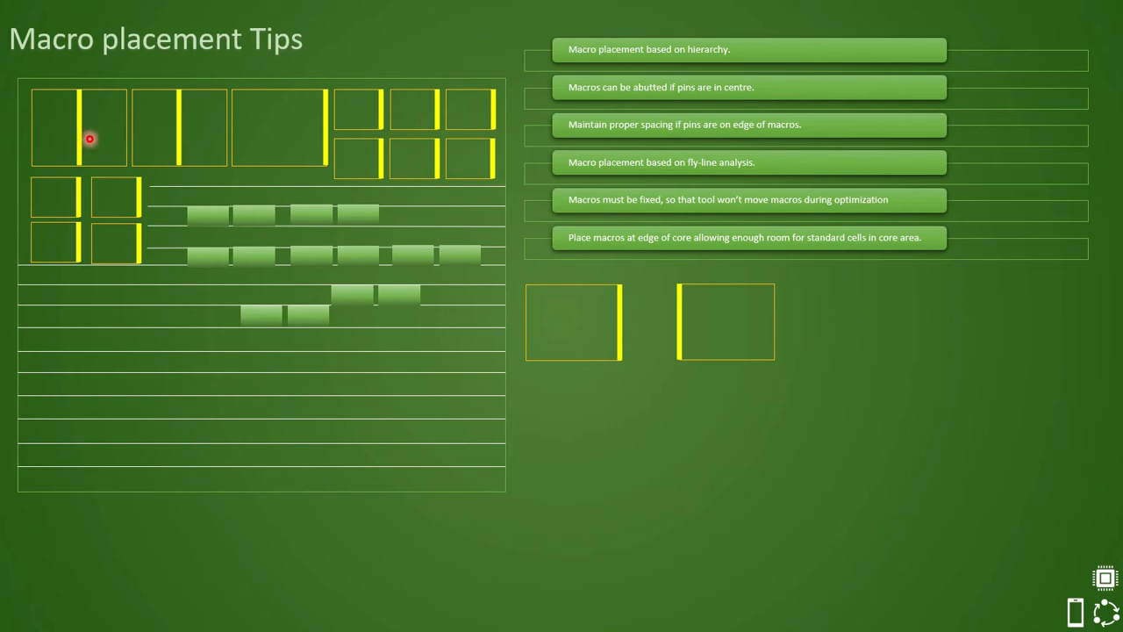
mouse_move(179, 123)
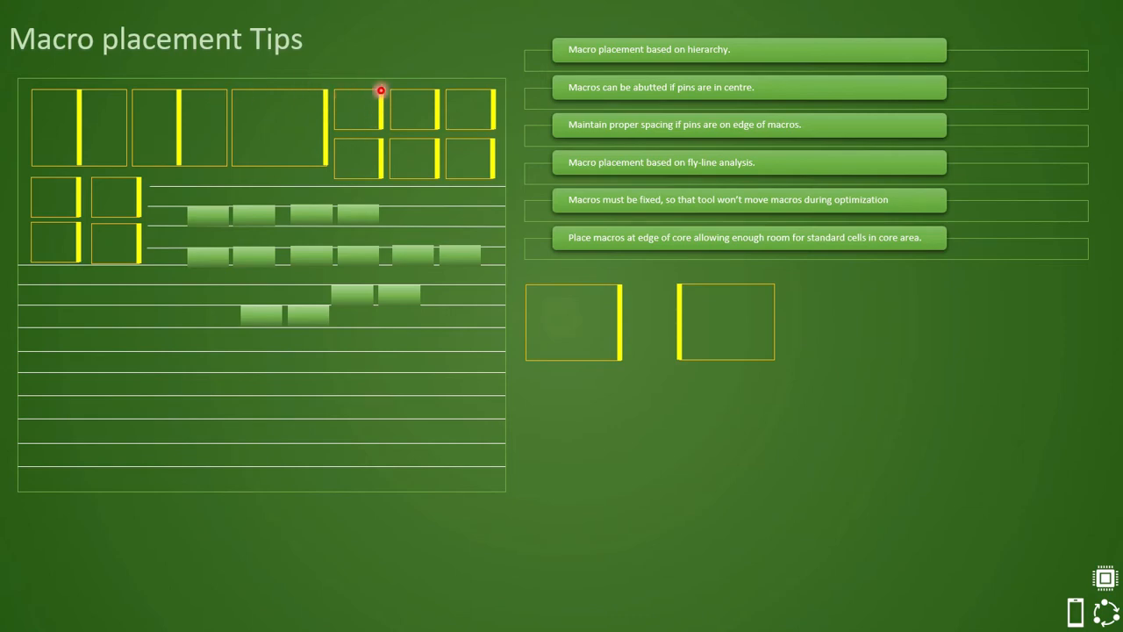
mouse_move(330, 105)
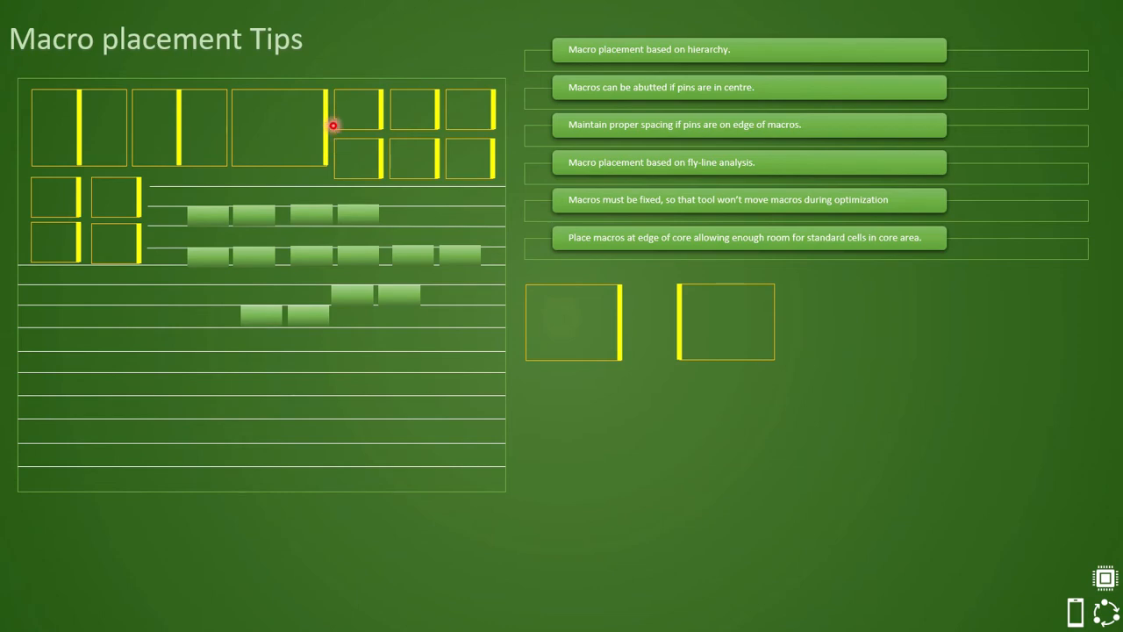
mouse_move(340, 156)
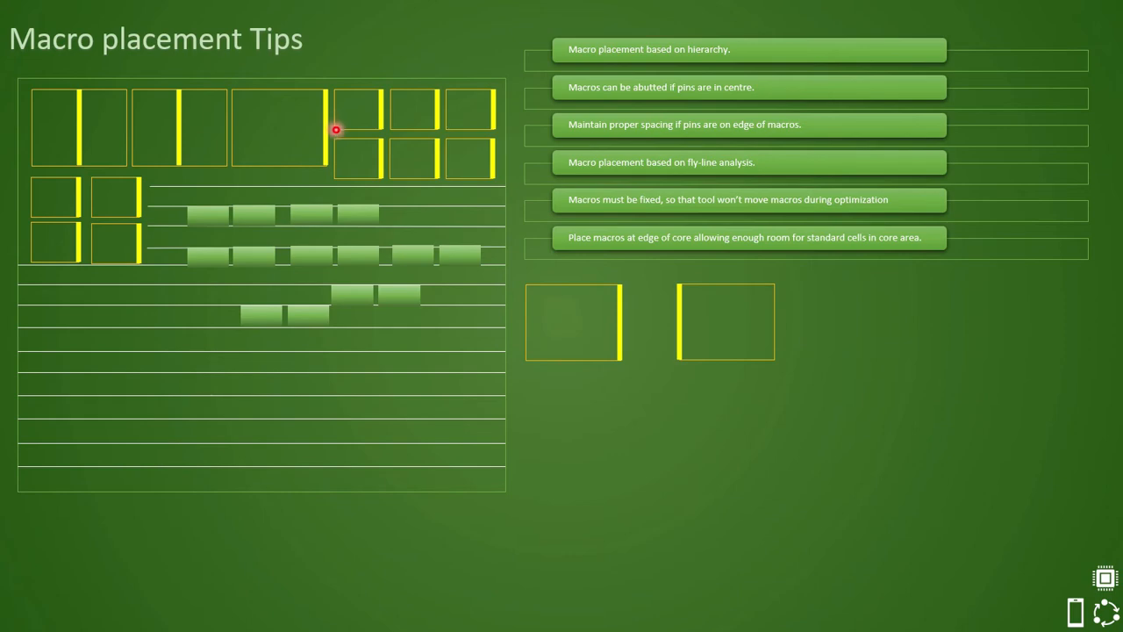
mouse_move(286, 105)
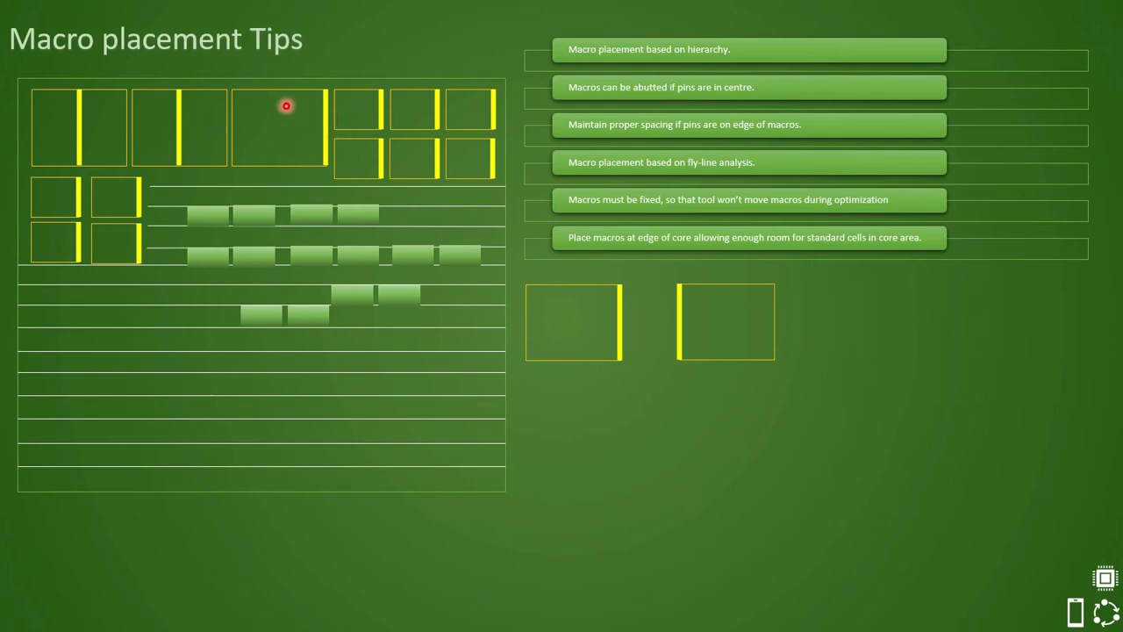
mouse_move(320, 126)
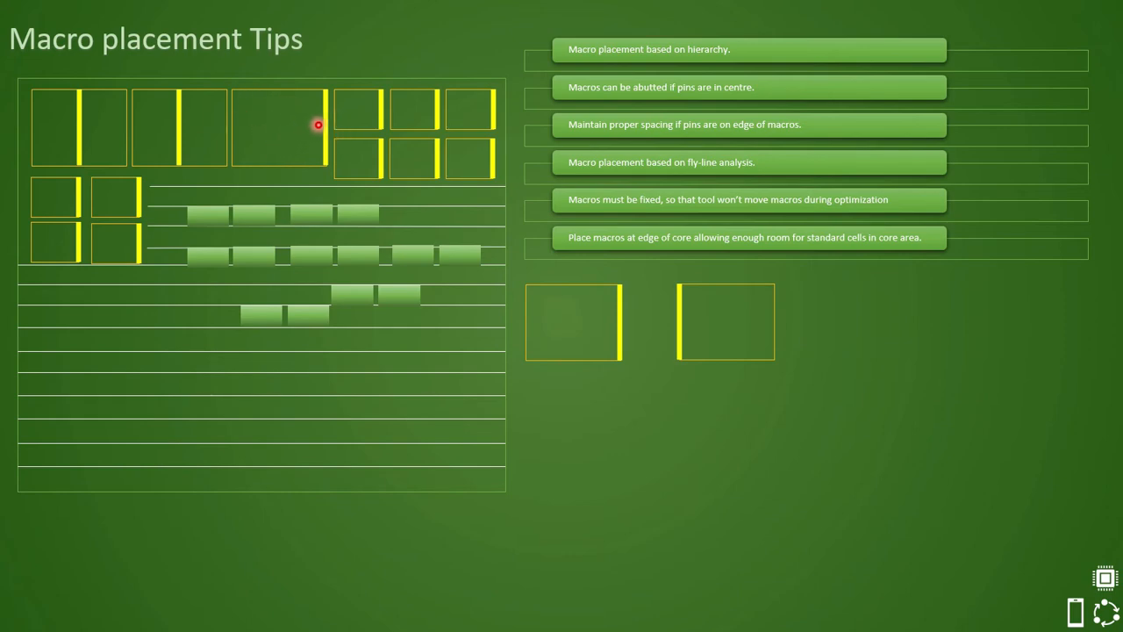
mouse_move(301, 142)
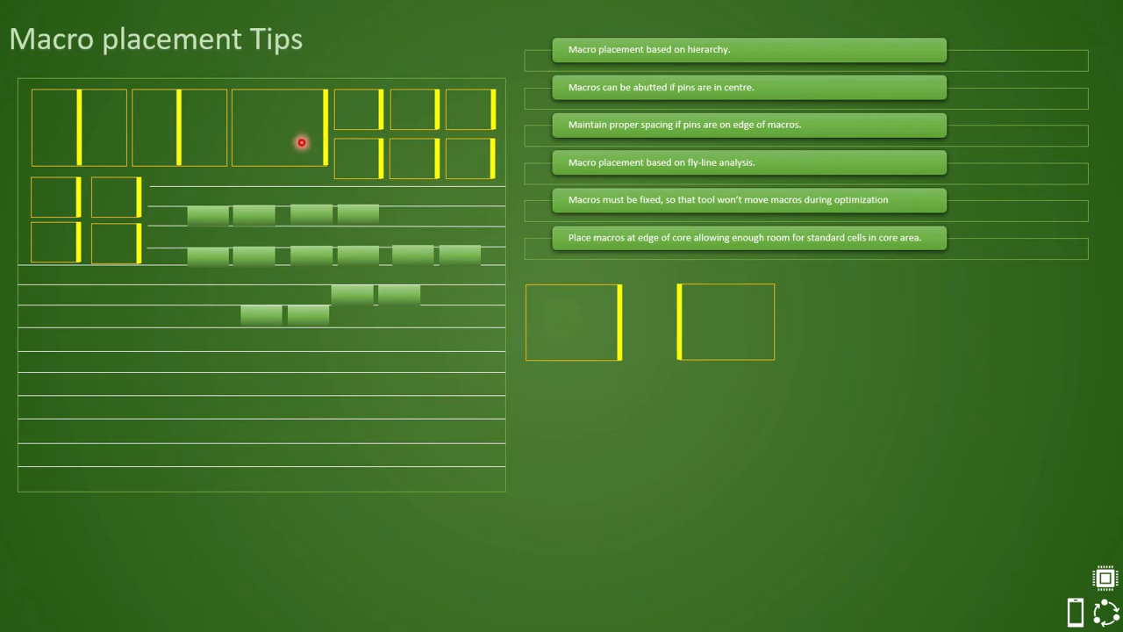
mouse_move(249, 100)
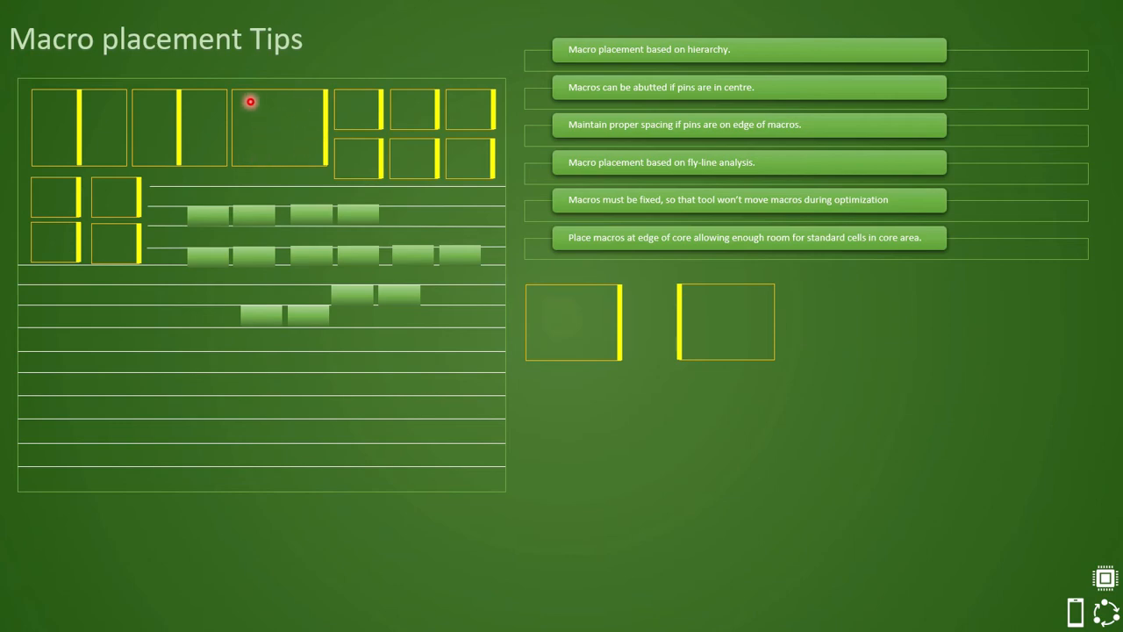
mouse_move(281, 133)
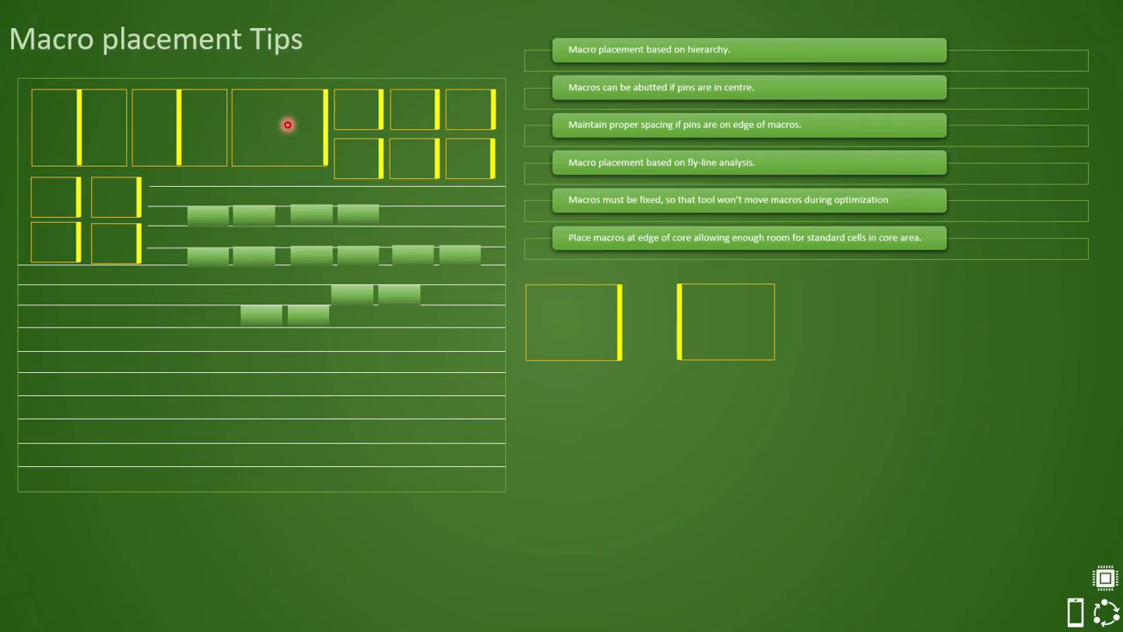
mouse_move(195, 119)
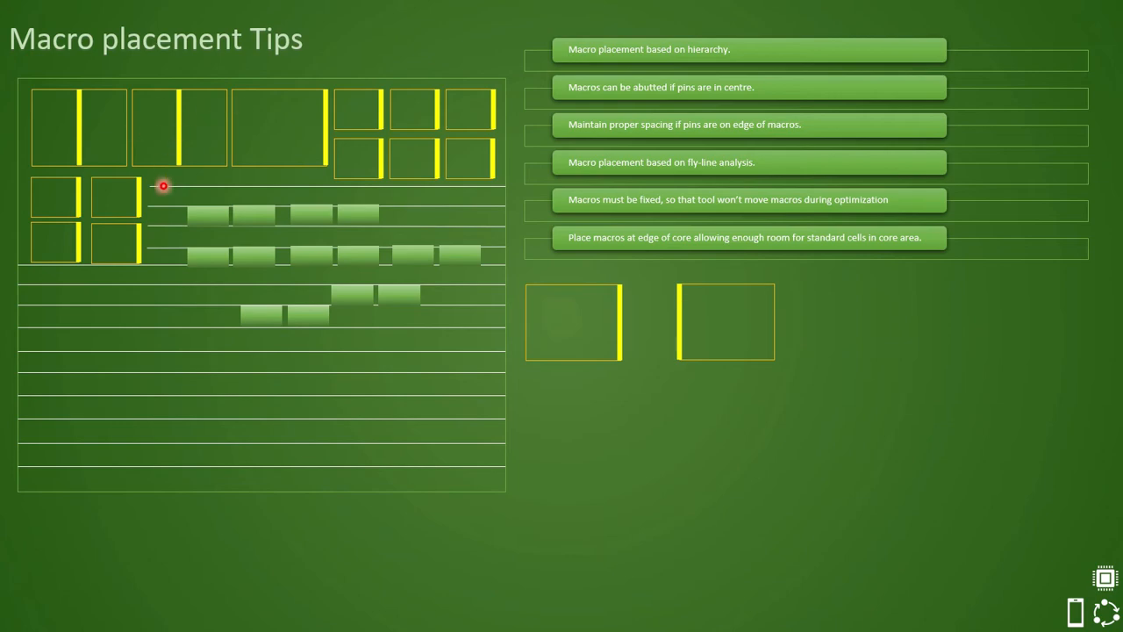
mouse_move(232, 239)
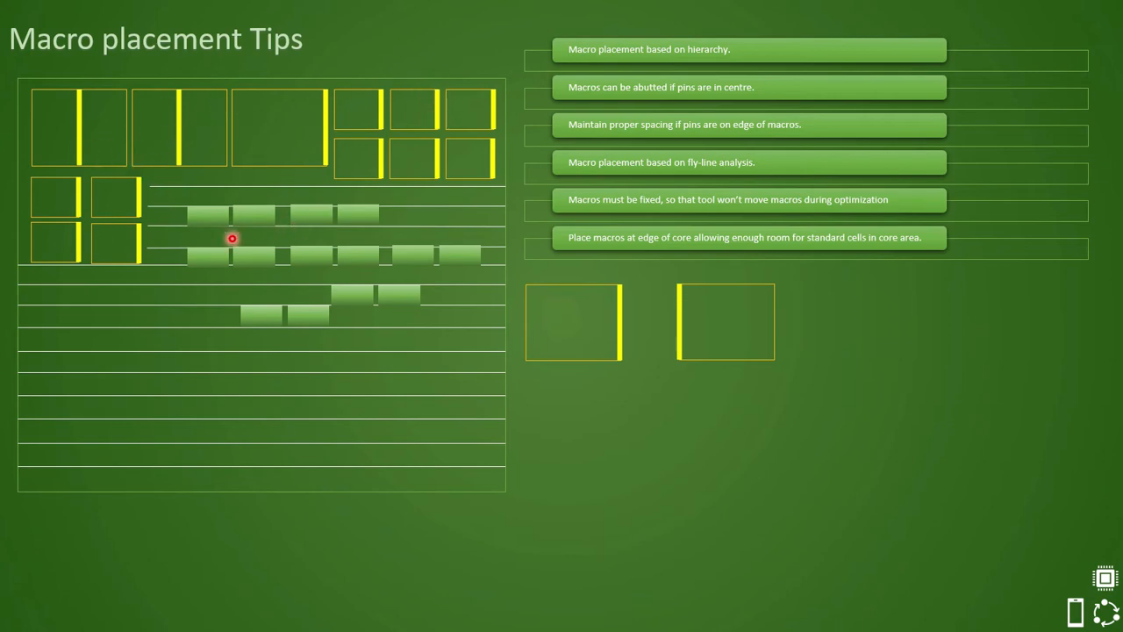
mouse_move(303, 102)
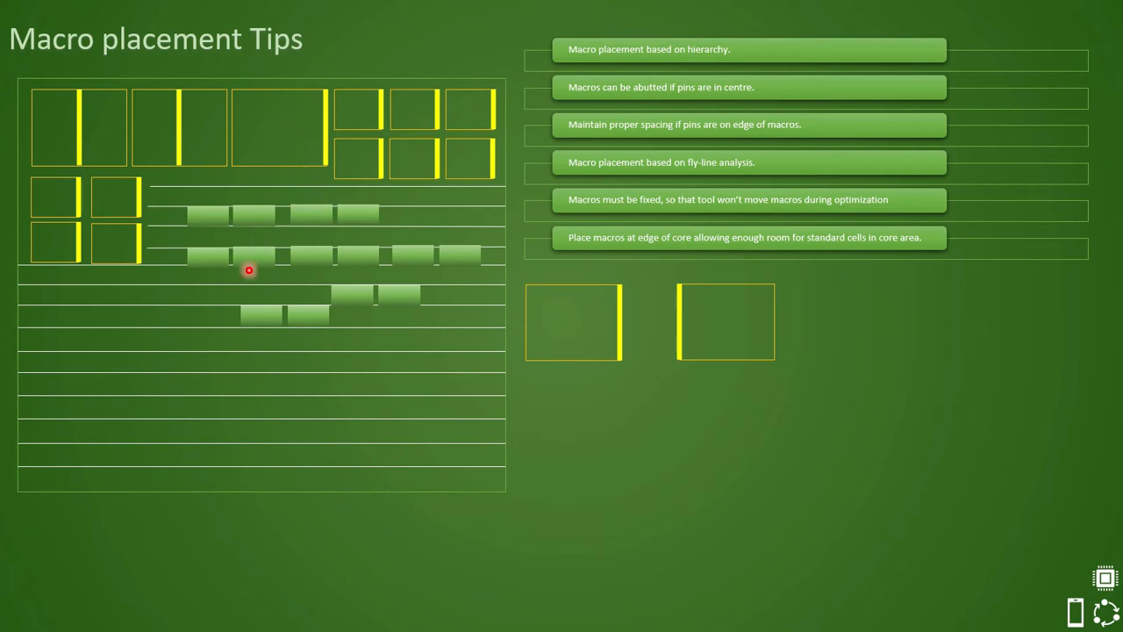
mouse_move(195, 169)
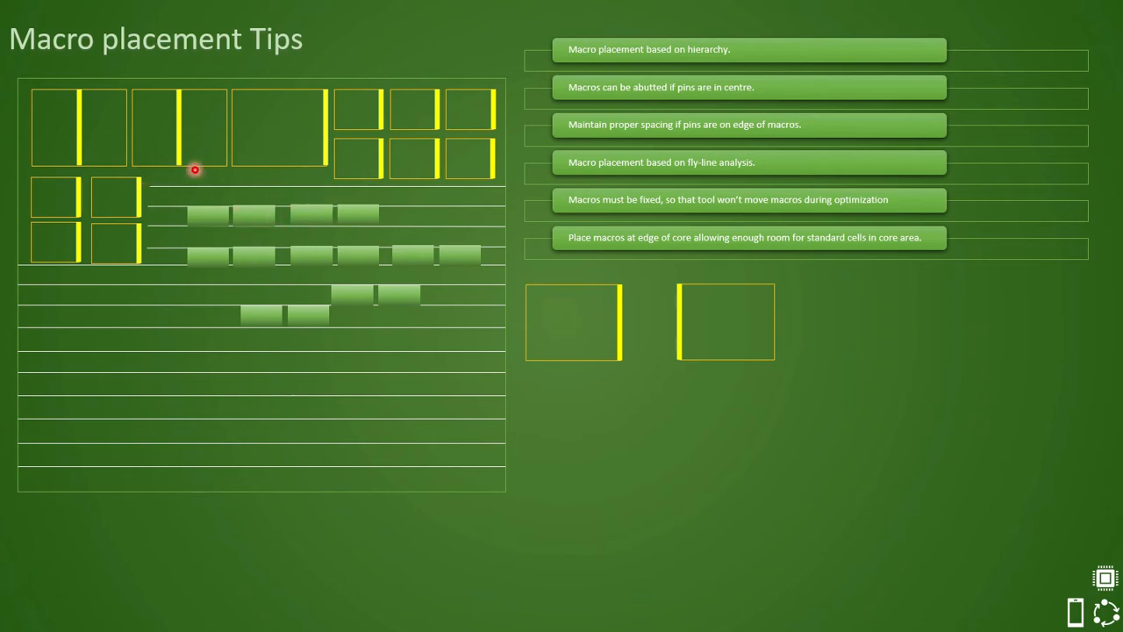
mouse_move(362, 267)
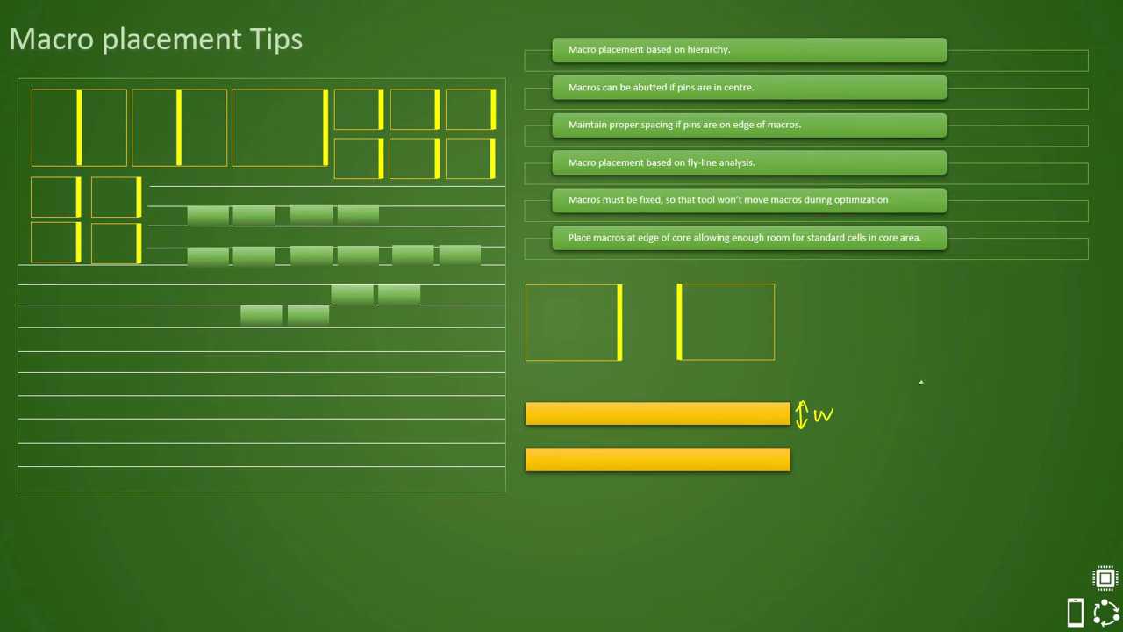
Step: Handwrite the pitch definition as the distance between two metal layers
text(Plt)
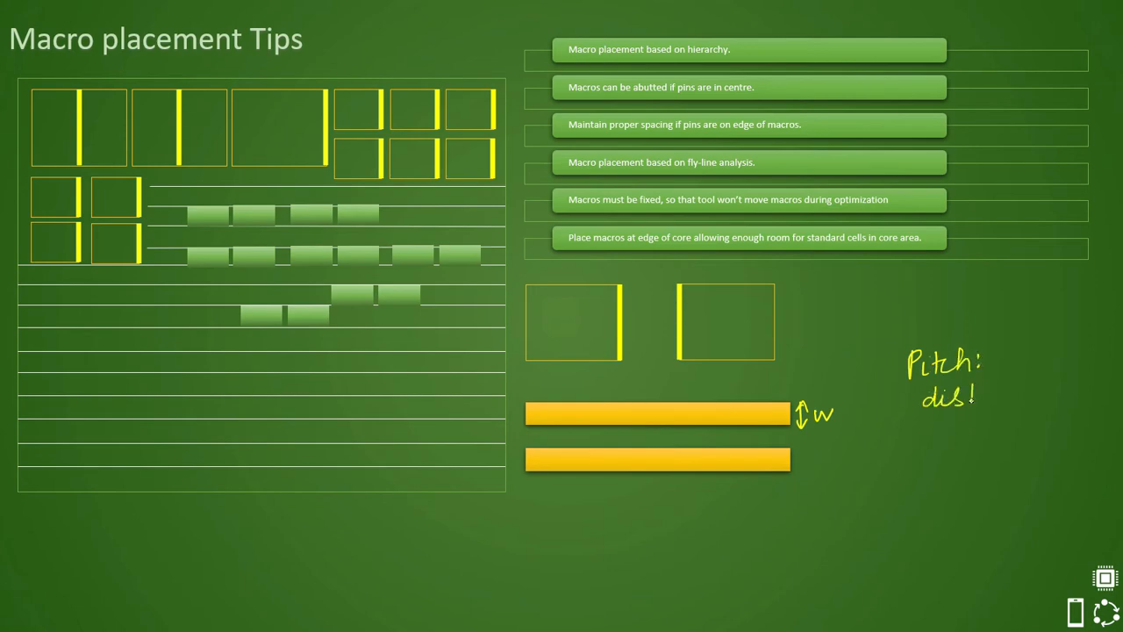
text(distance)
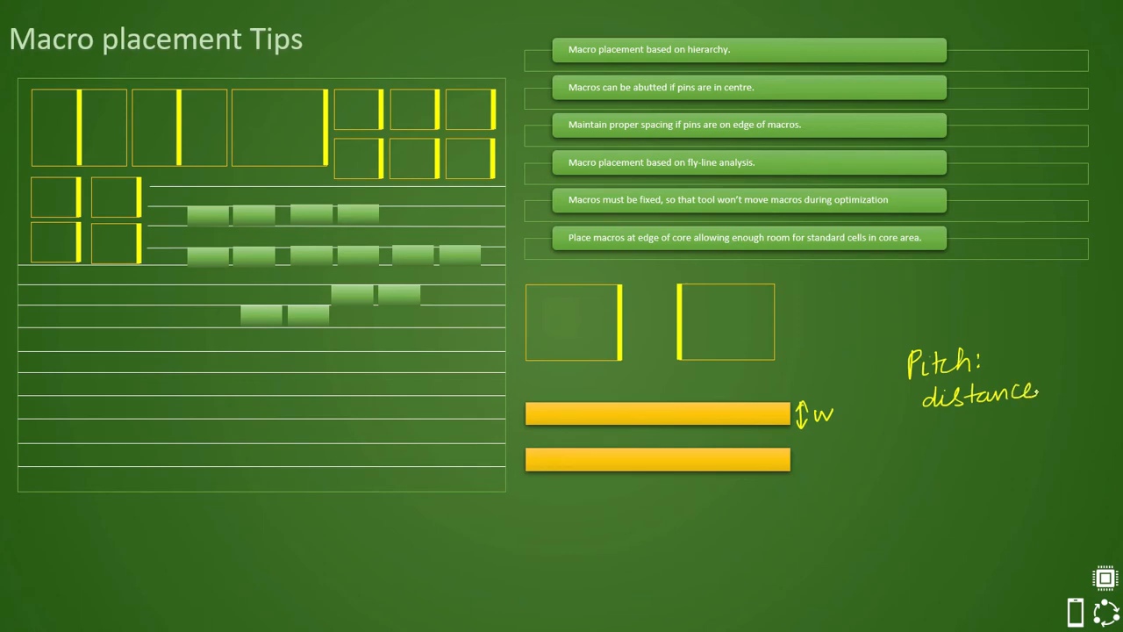
text(b/w)
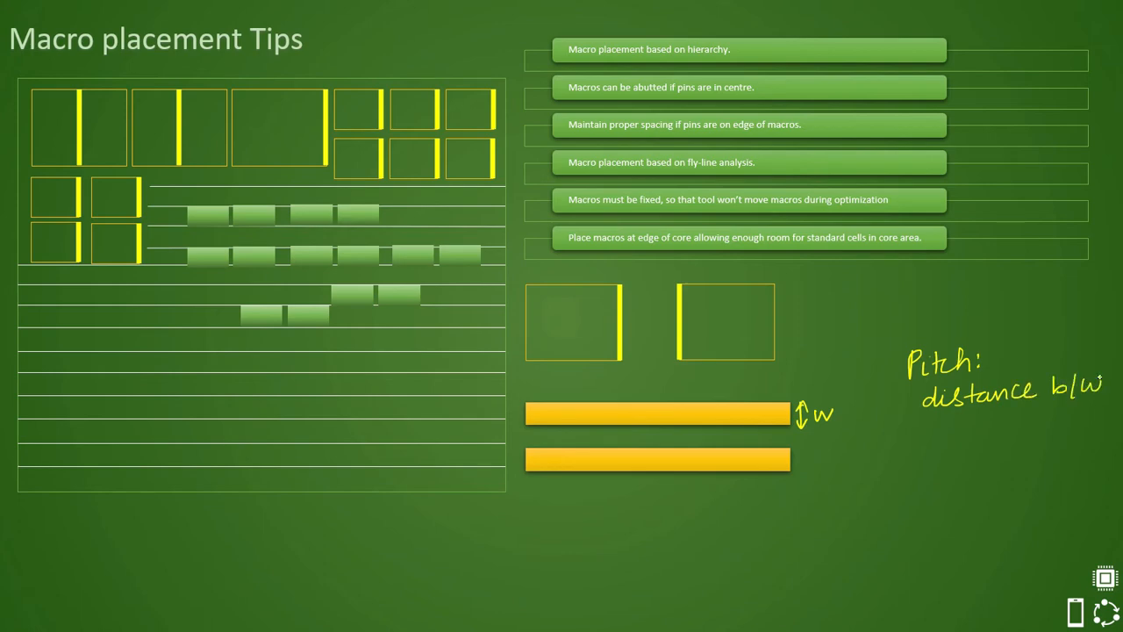
text(2 m)
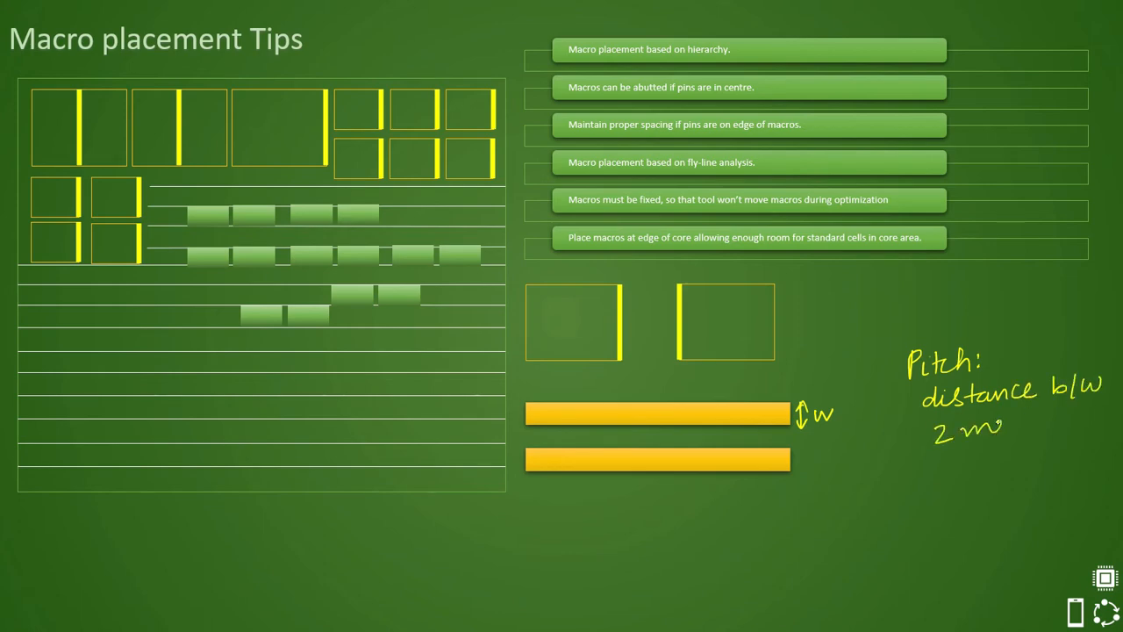
text(metal l)
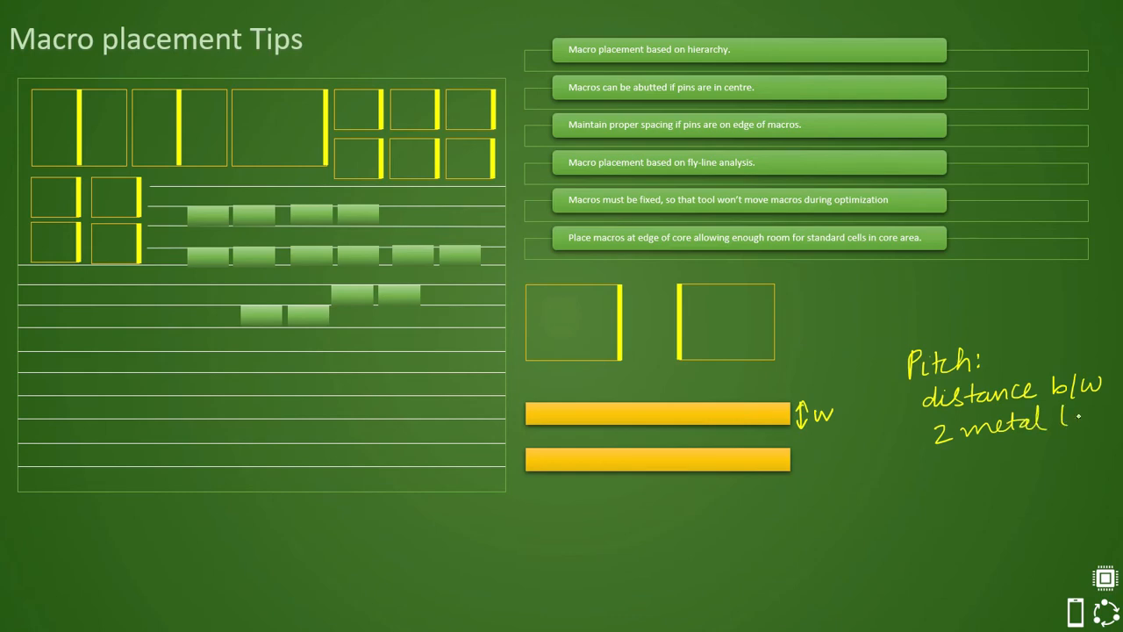
text(layer)
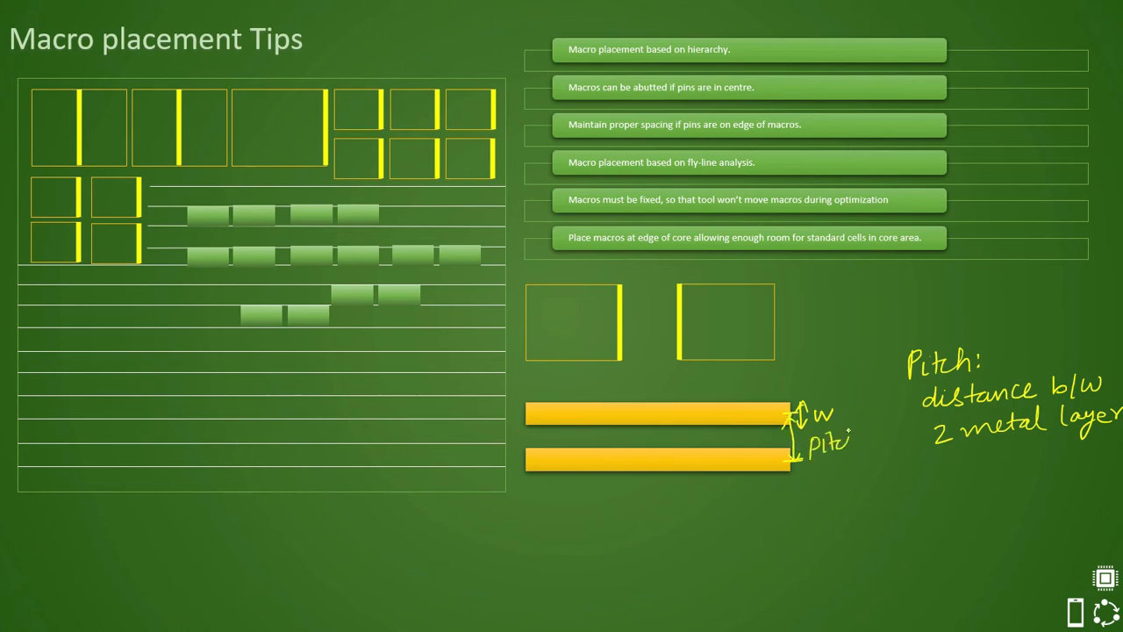
Step: Add the note that pitch is measured centre to centre
text(centre 2)
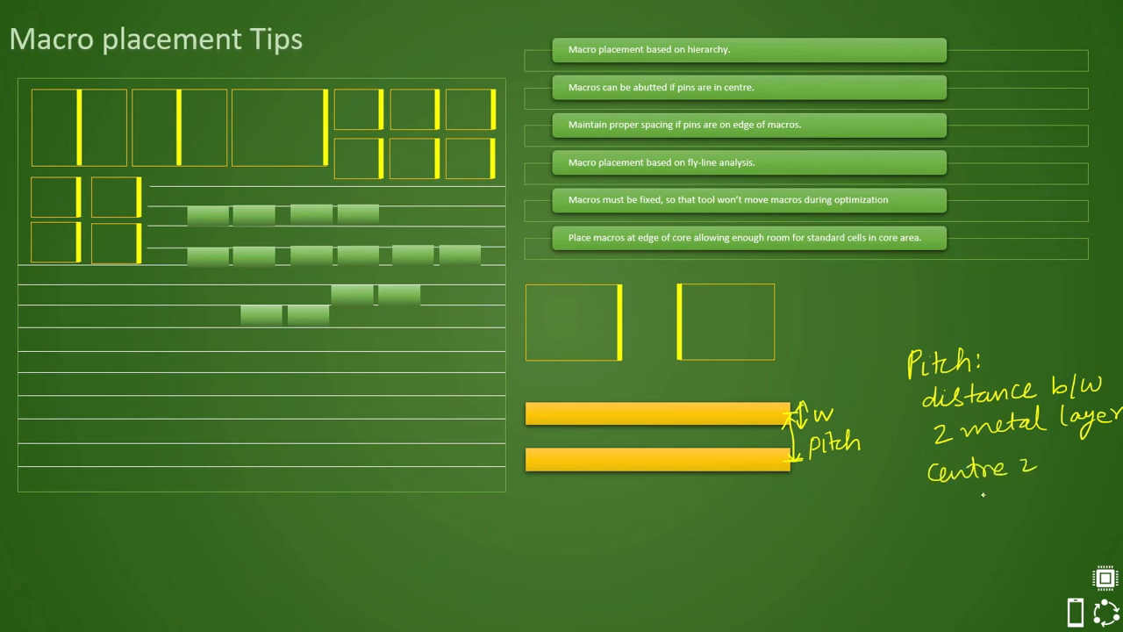
text(centre)
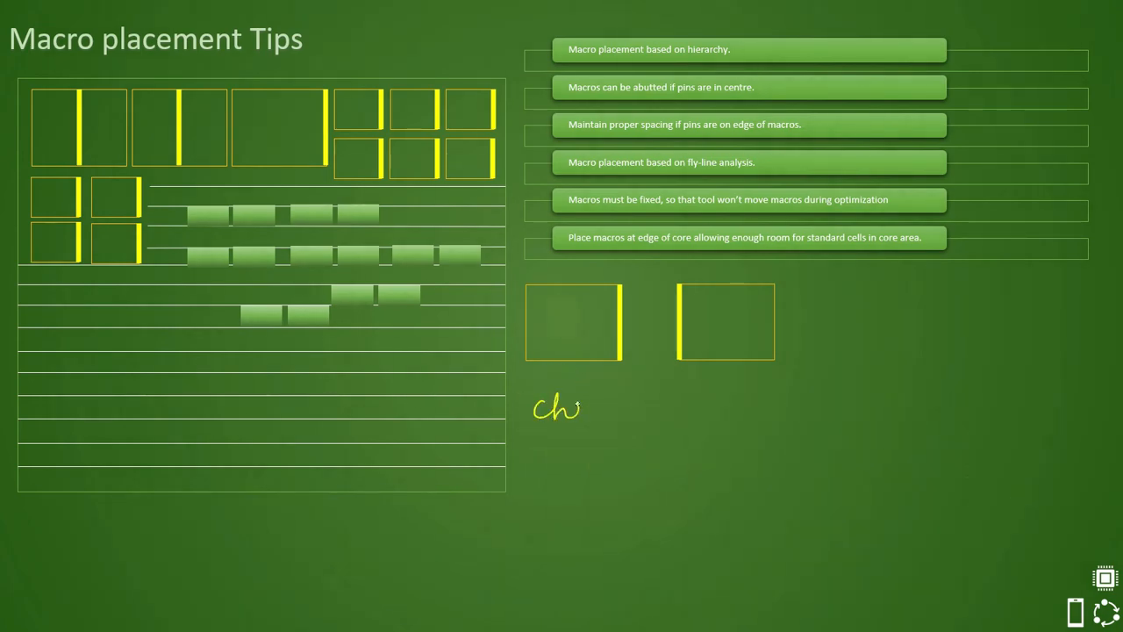
Step: Ink the numerator: channel length (min) = no. of pins × metal pitch
text(channel)
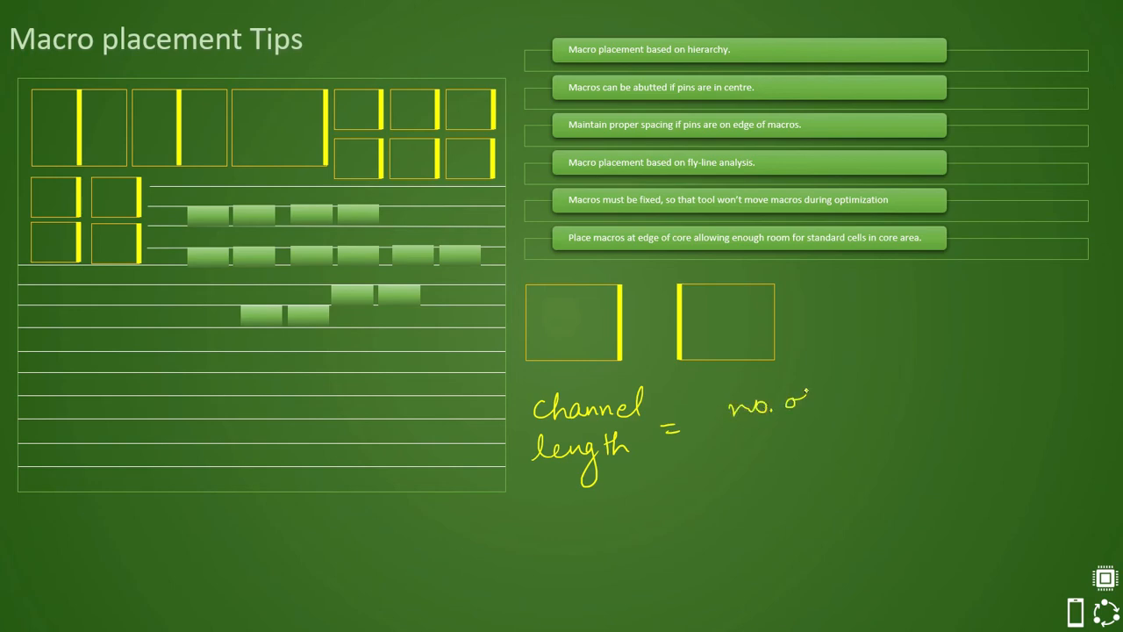
text(of pins)
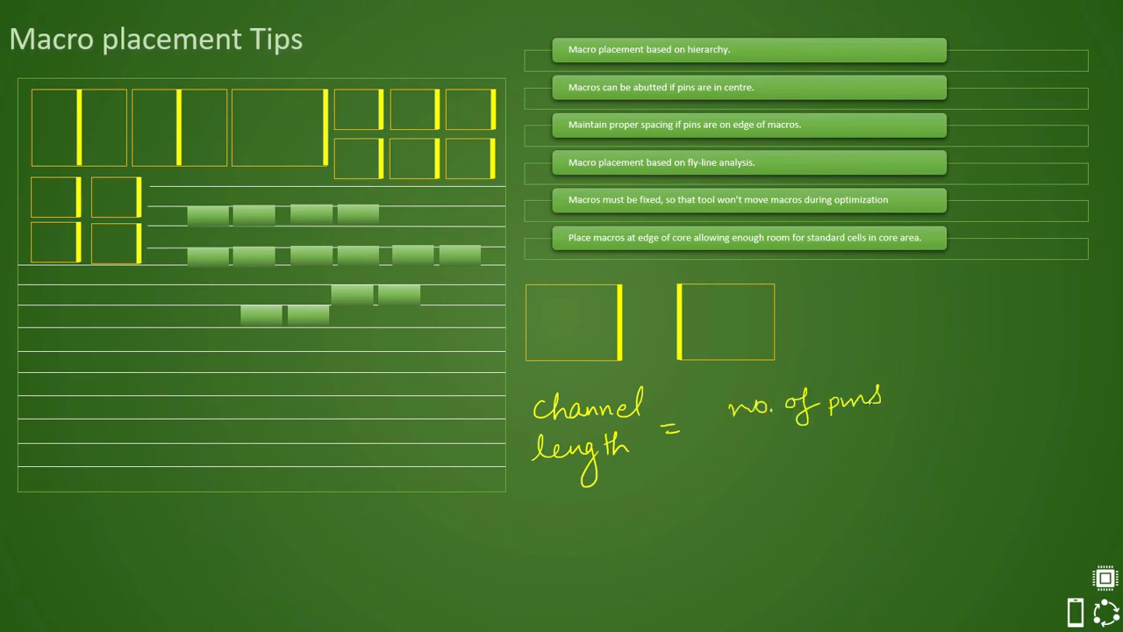
text(× m.)
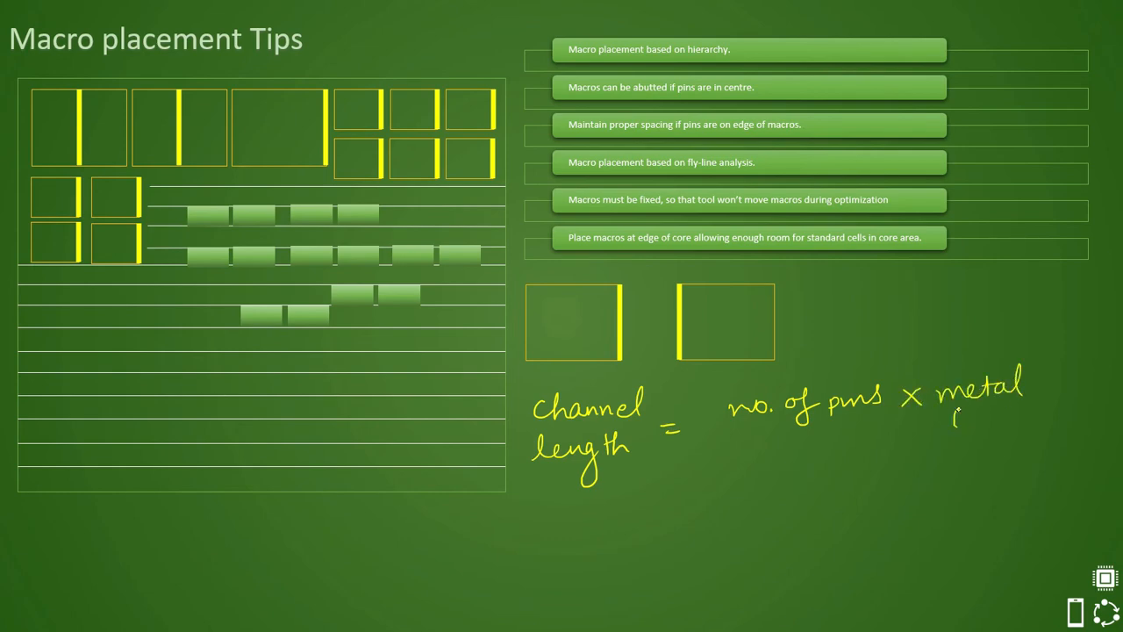
text(pitch)
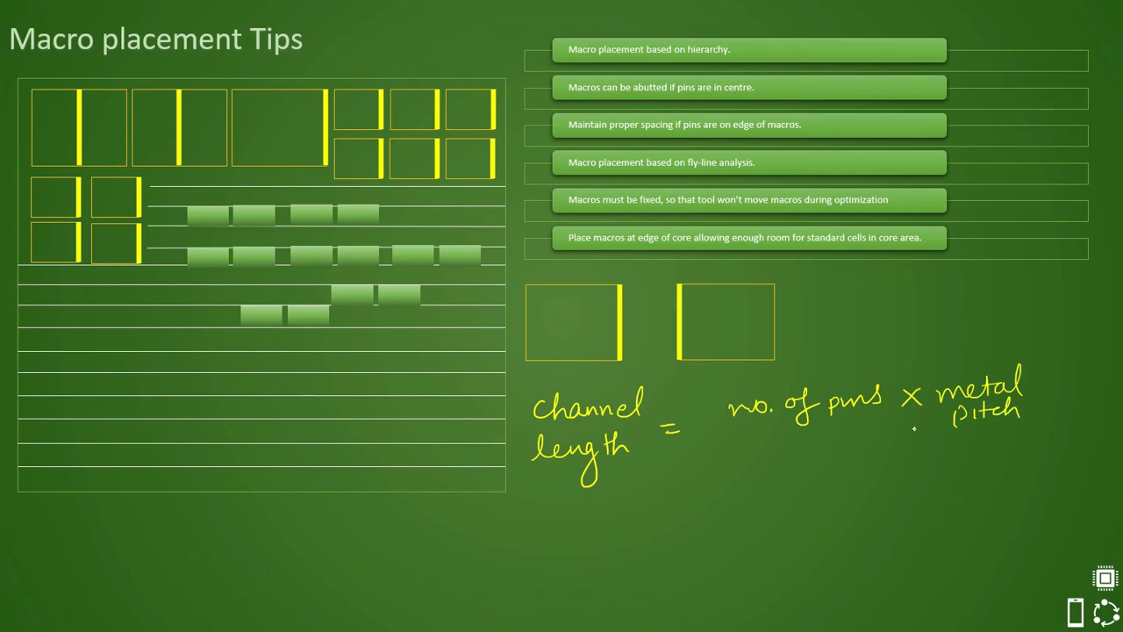
Step: Add the fraction line and the denominator: effective routing layers
drag(716, 470, 974, 443)
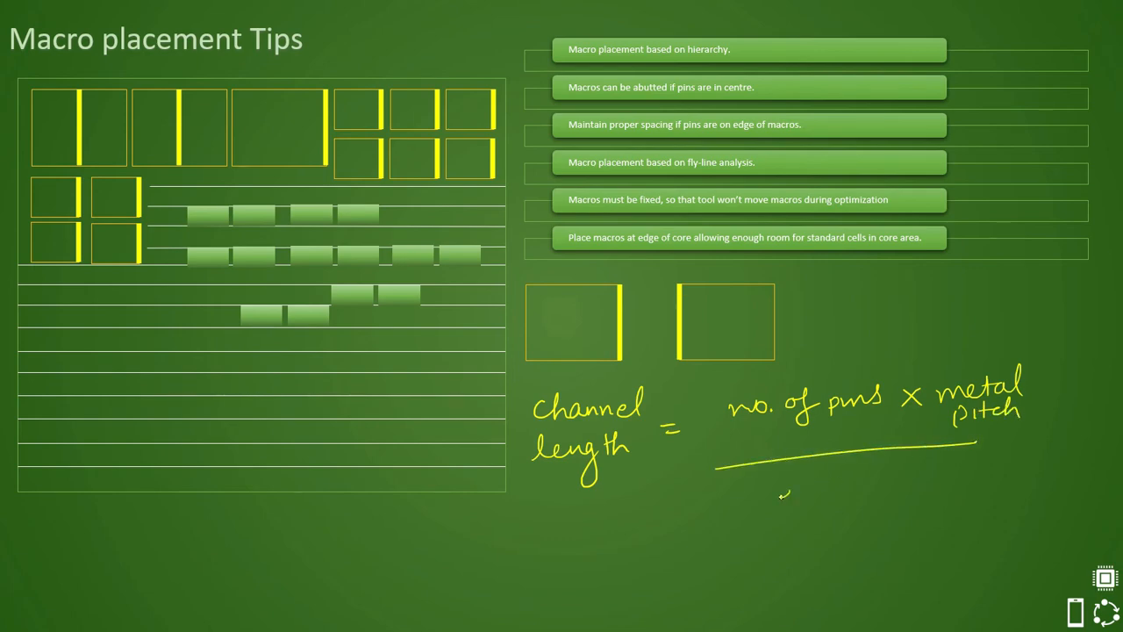
text(eff n)
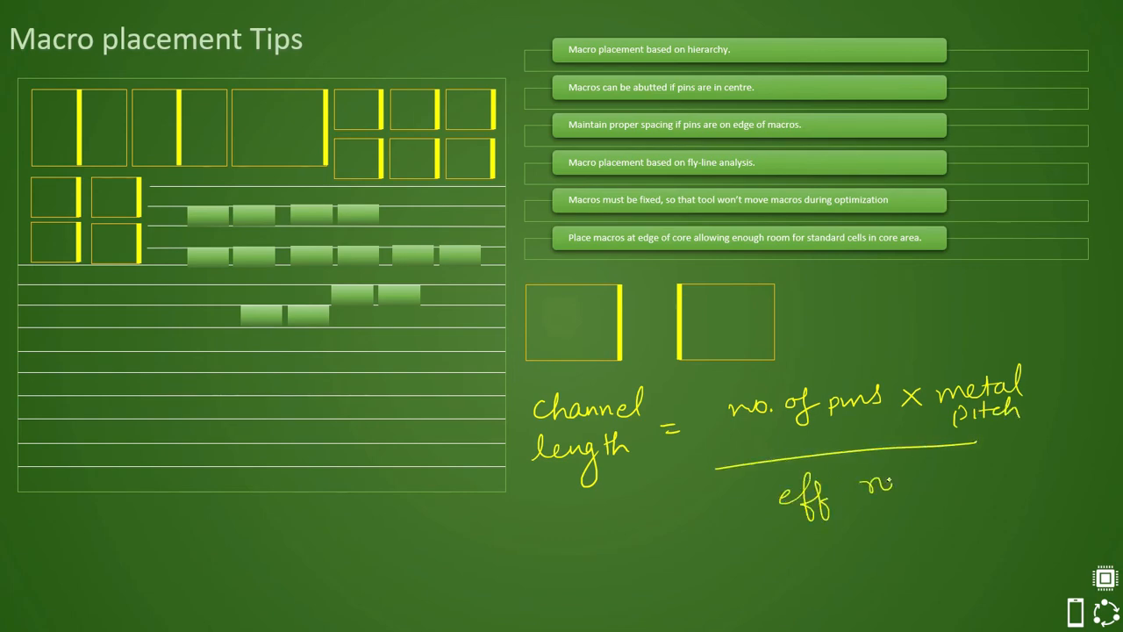
text(routing)
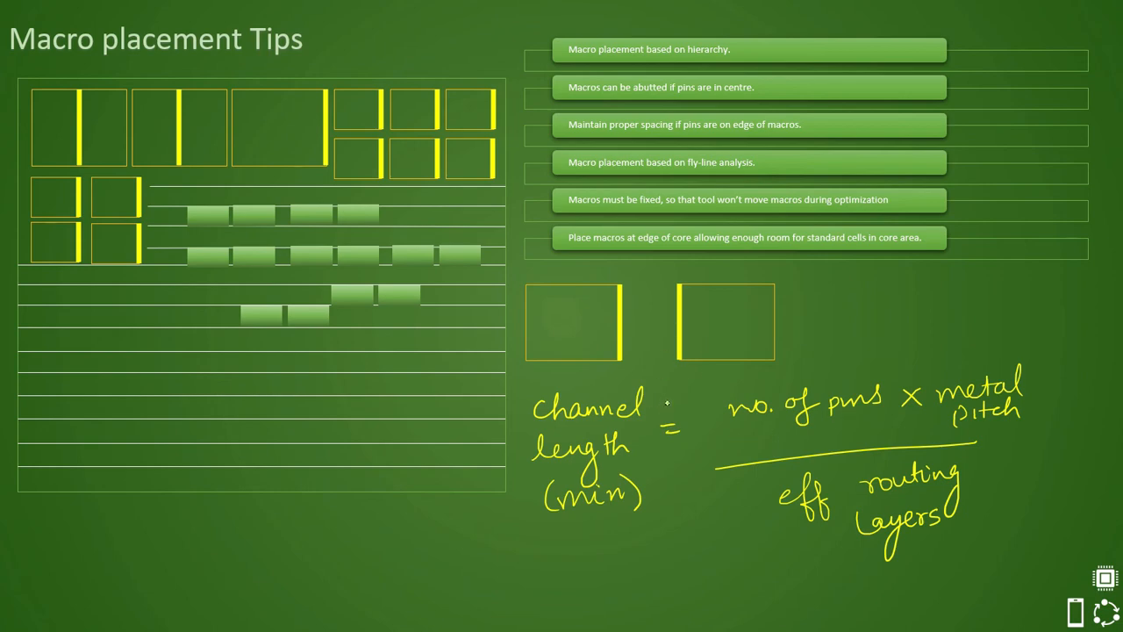
mouse_move(688, 340)
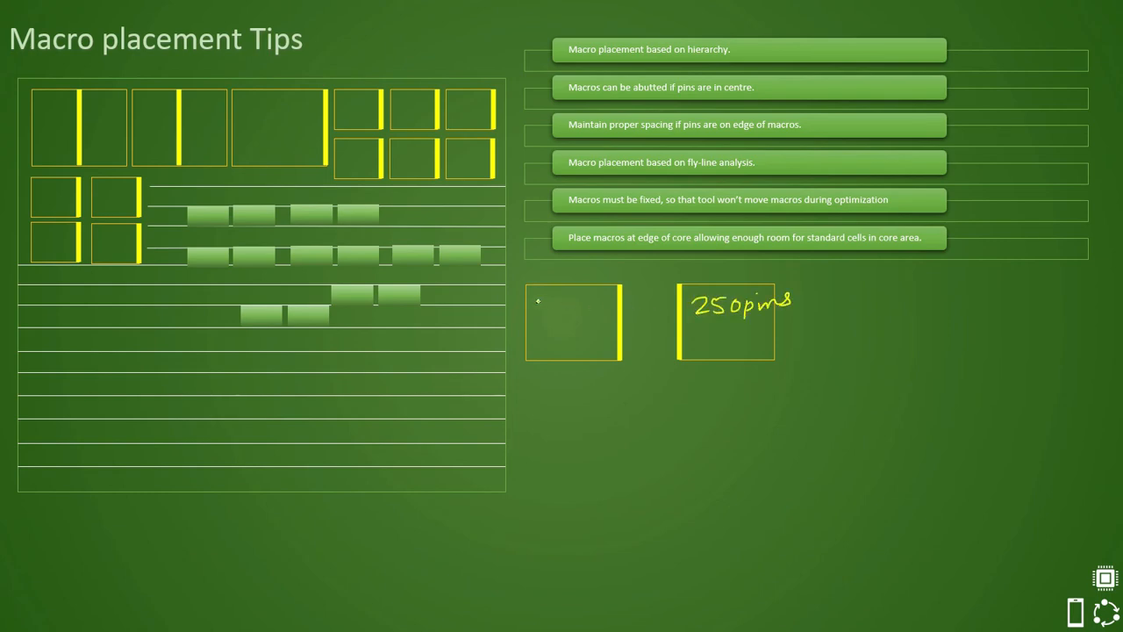
Step: Ink '110 pins' on the macro and note metal pitch = 0.1 µm
text(110 pins)
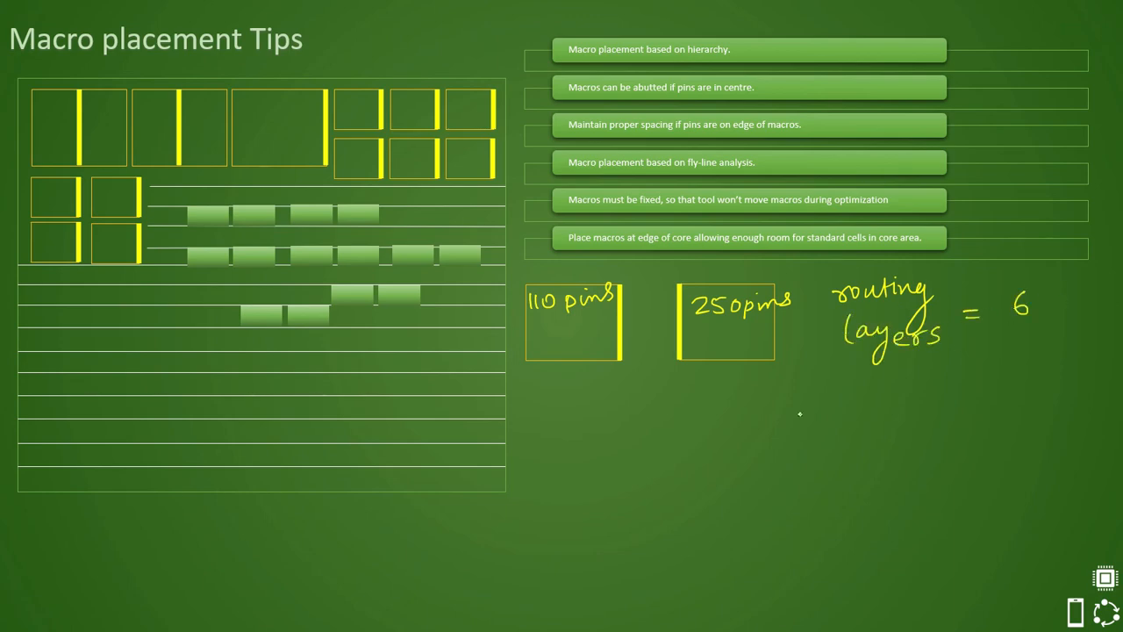
mouse_move(557, 393)
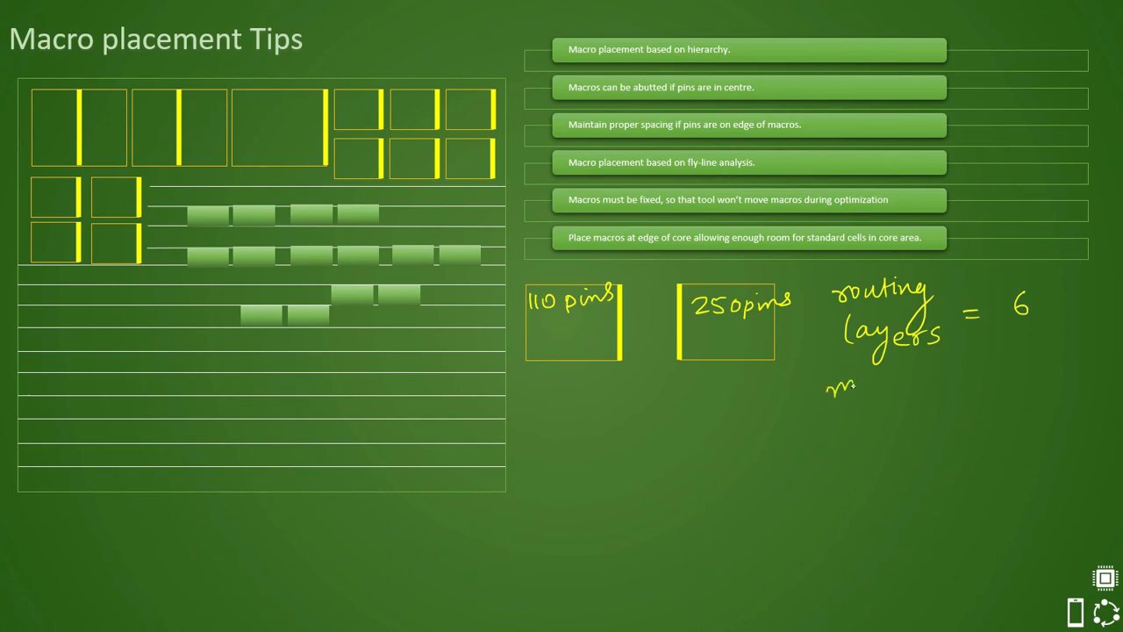
text(metal p)
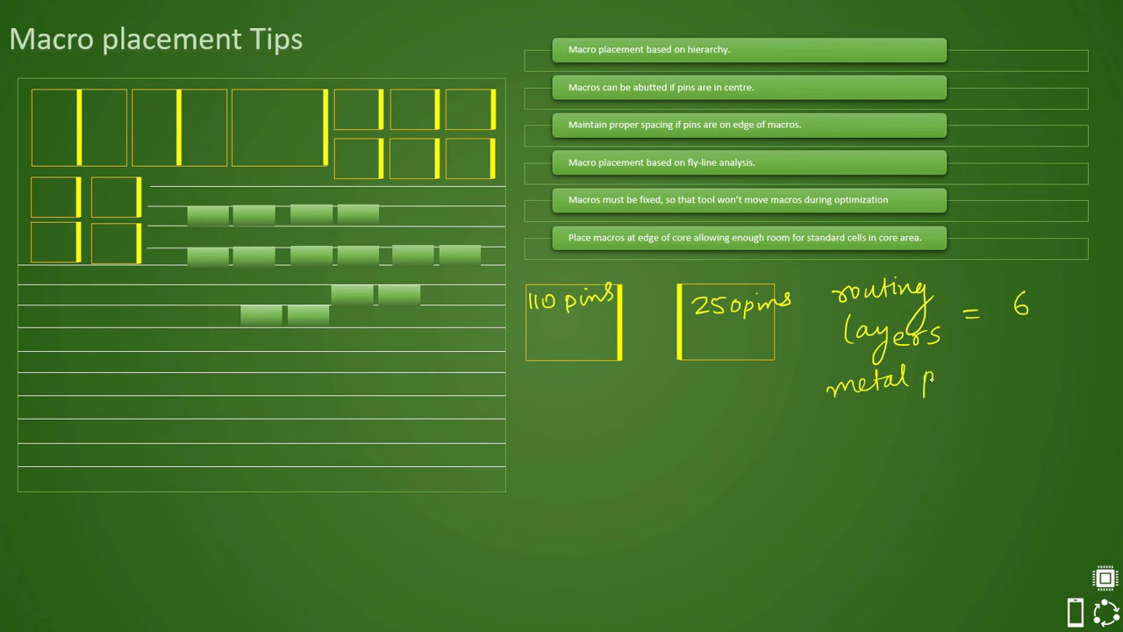
text(itch =)
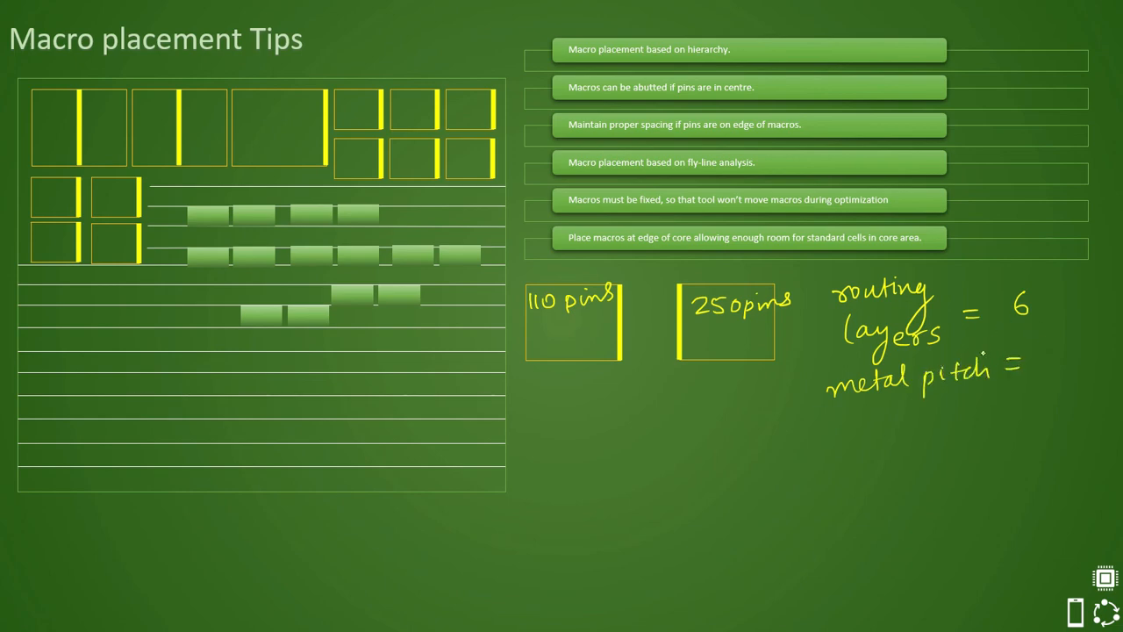
text(0.1μm)
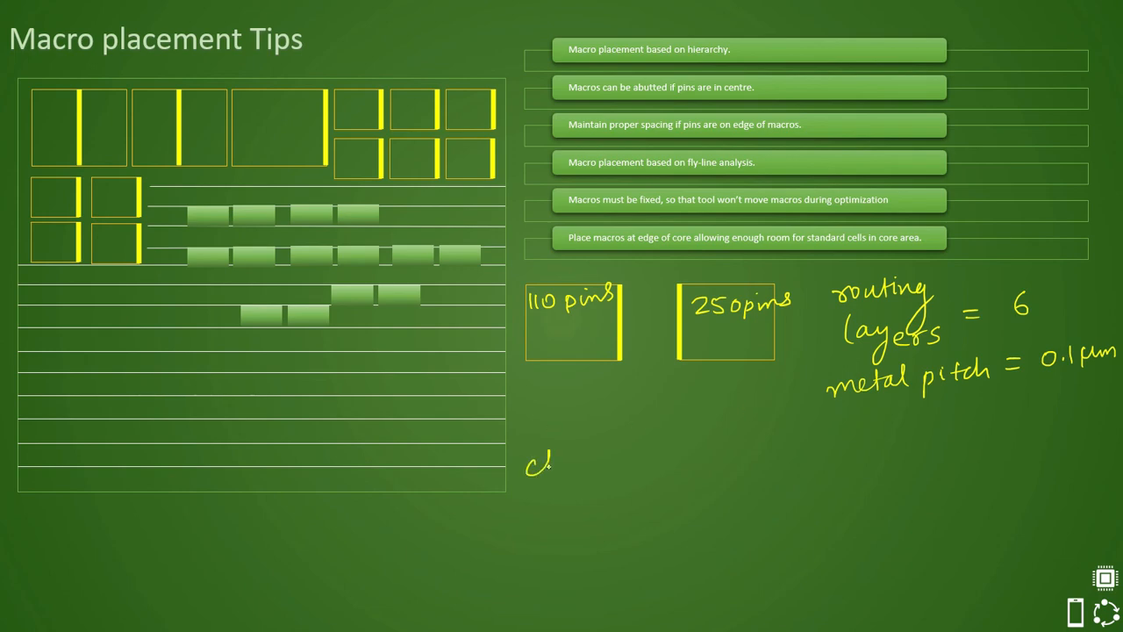
Step: Write channel length = 0.1 × 360 / 3 ≈ 12 µm
text(channel)
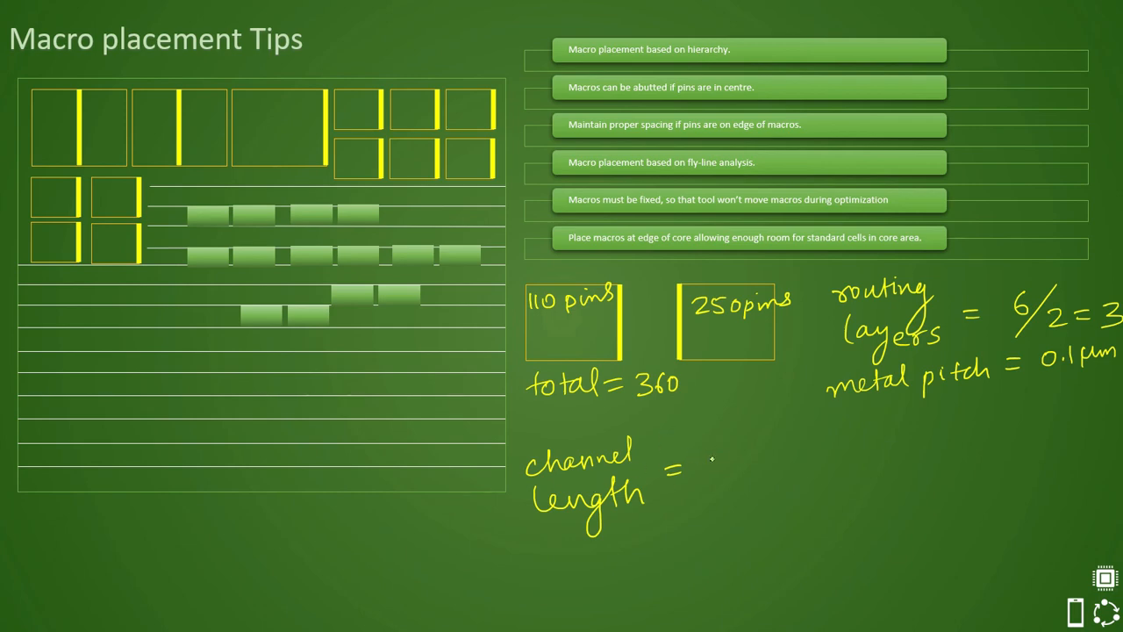
text(0.1)
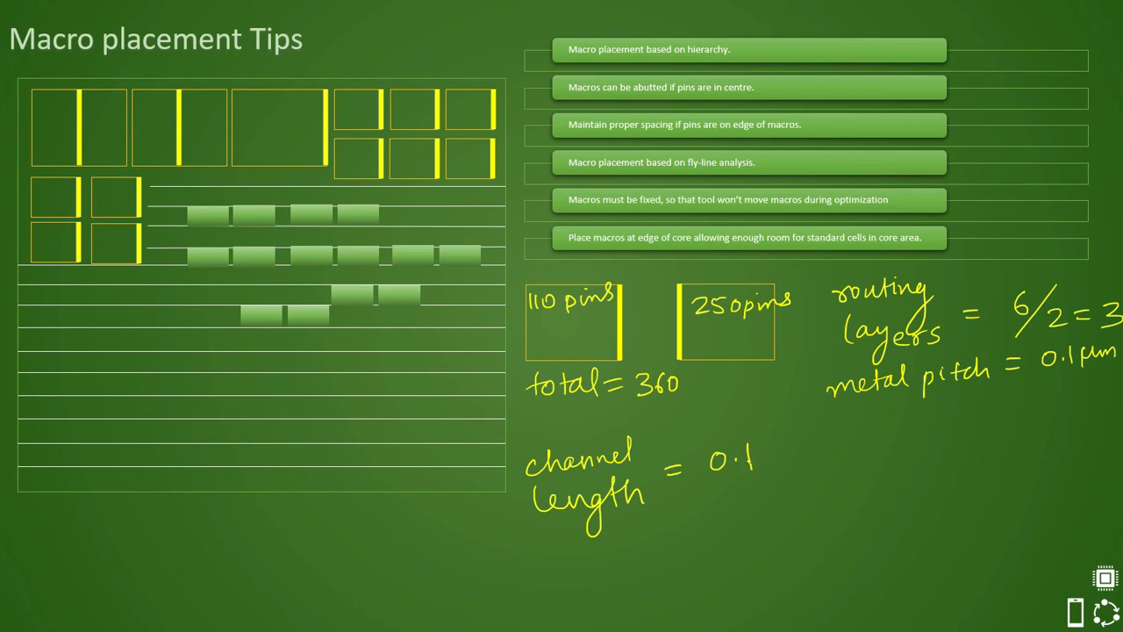
text(× 360 / 3 ≈ 12 μm)
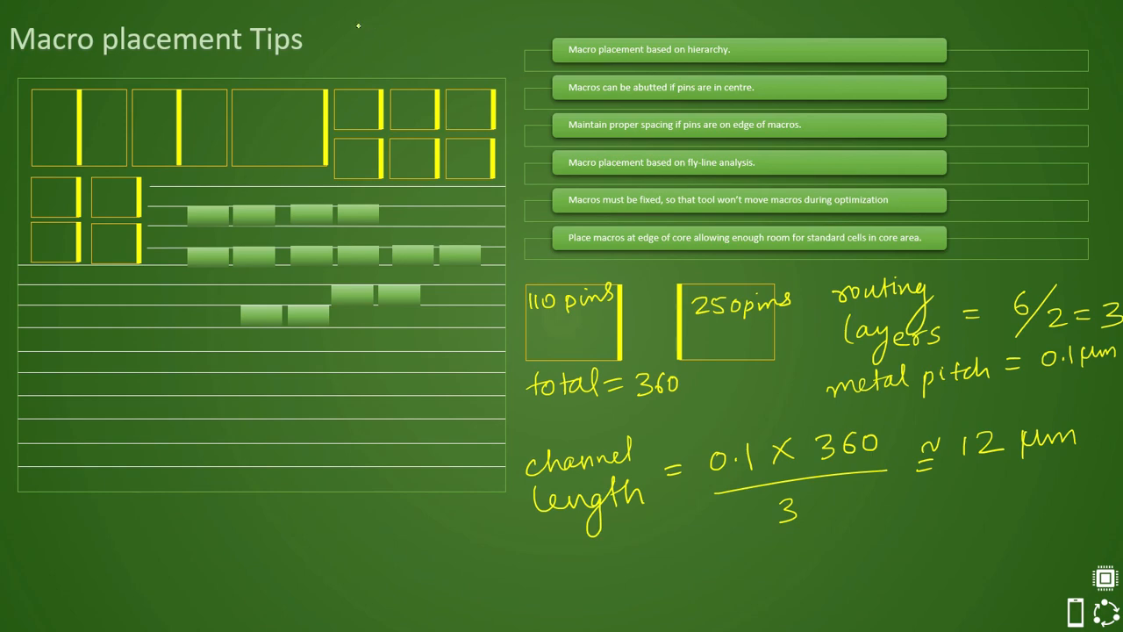
mouse_move(377, 10)
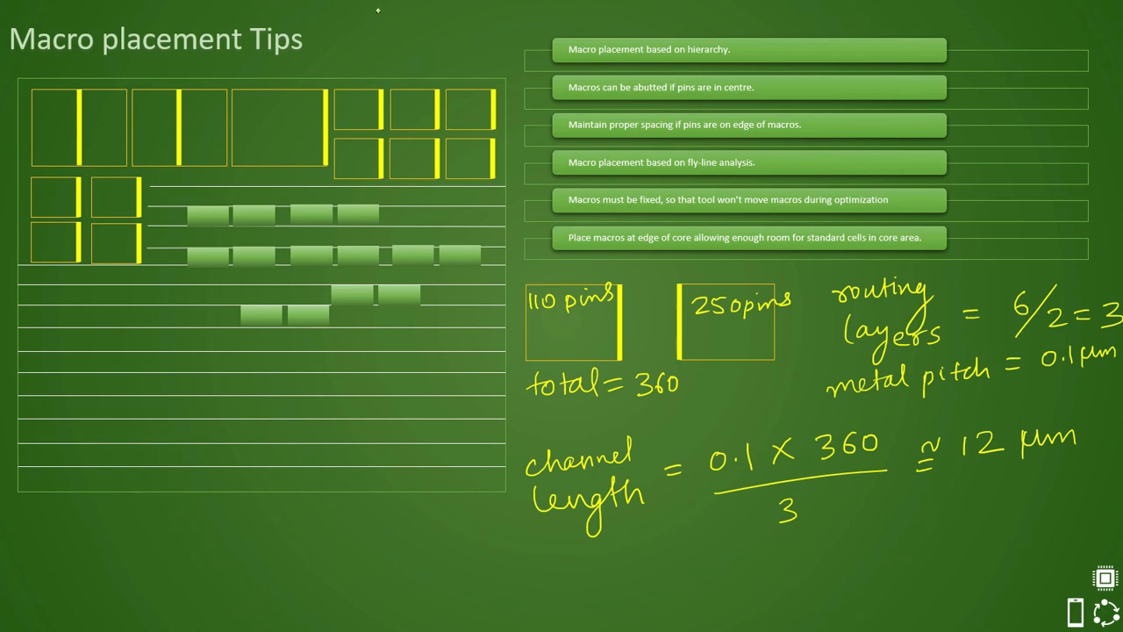
Step: Ink '1Vdd 1Vss' with an arrow to 13 µm near the slide top
text(1Vdd)
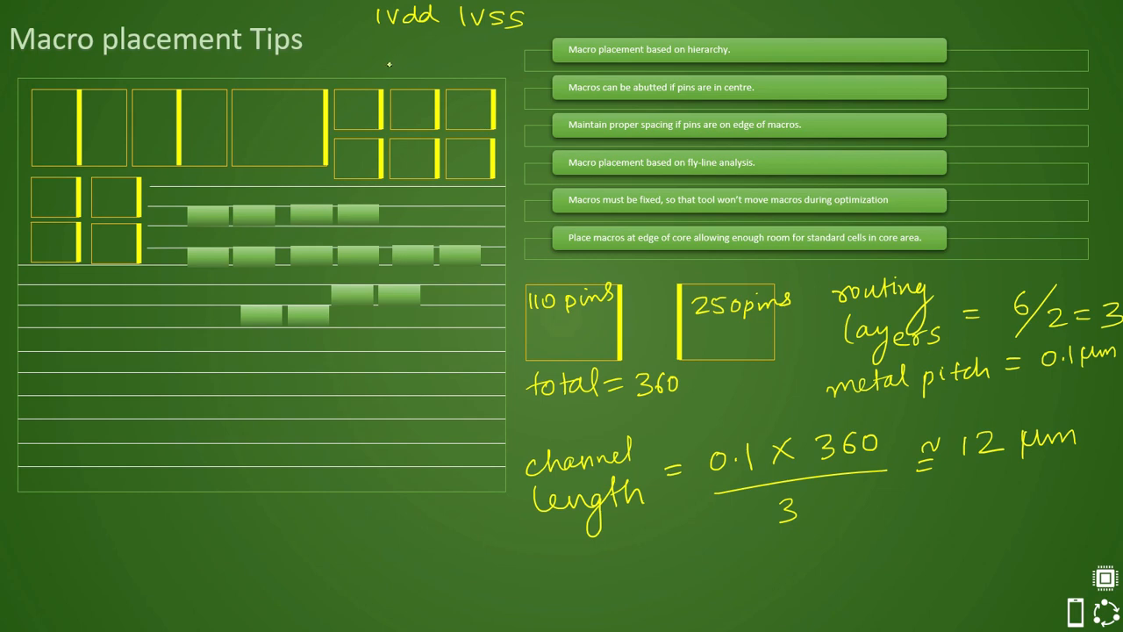
mouse_move(474, 167)
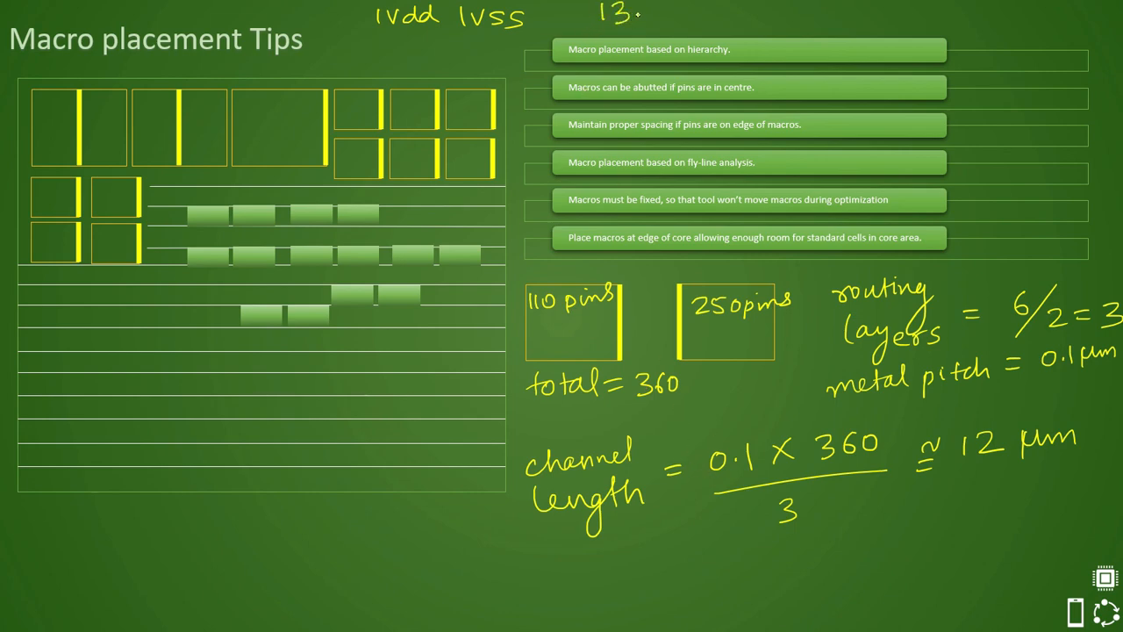
text(μm)
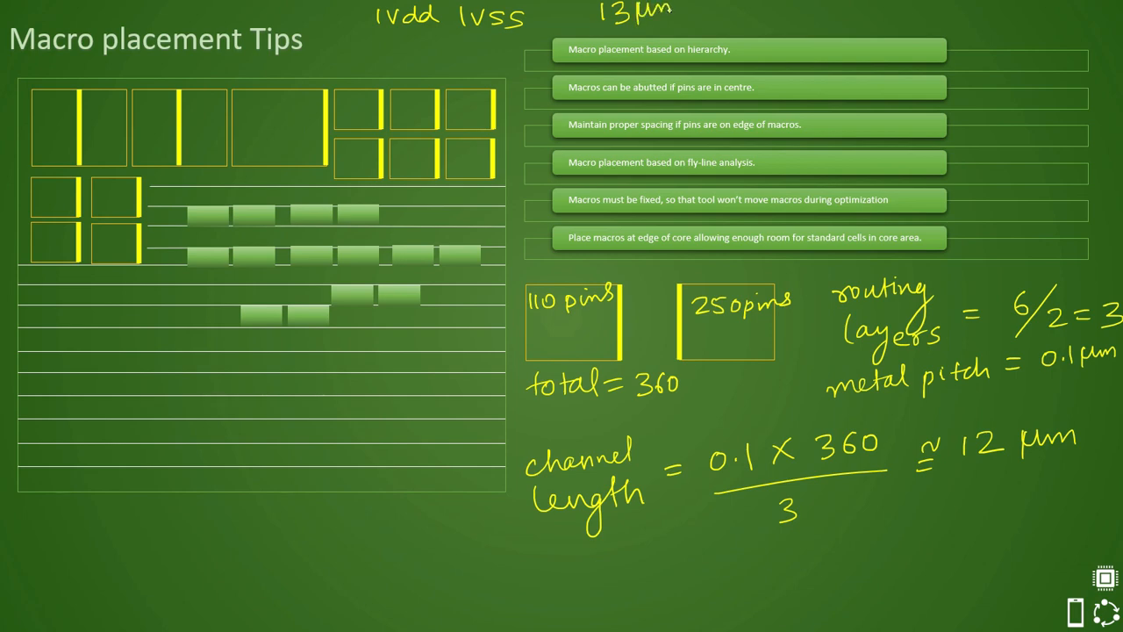
drag(544, 16, 593, 16)
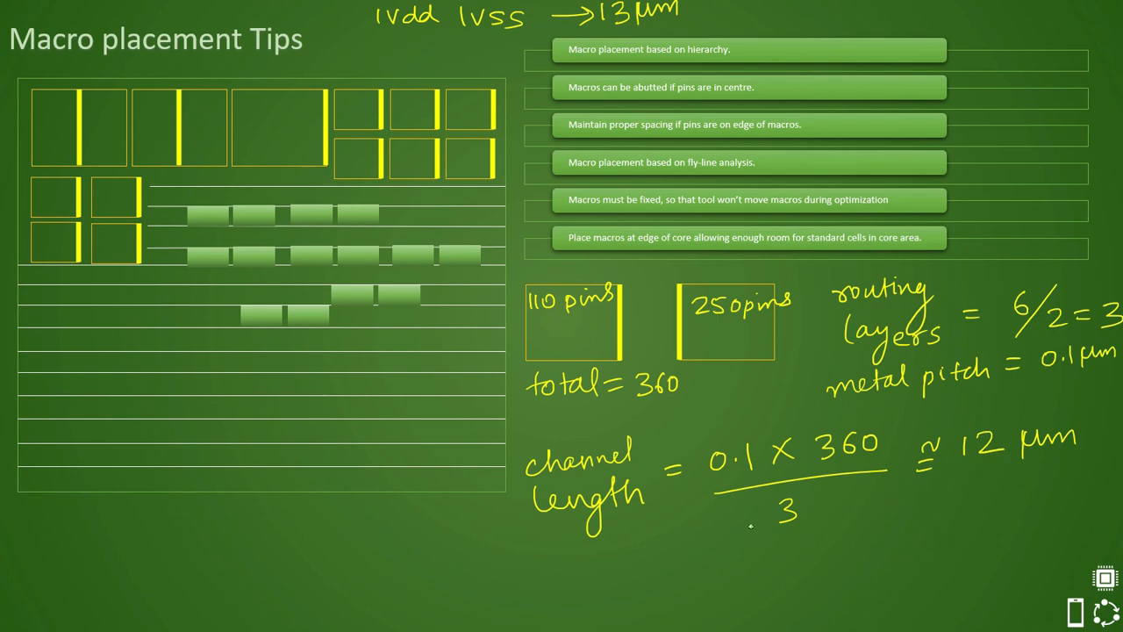
Step: Write the final result '= 13 µm' below the calculation
text(=13)
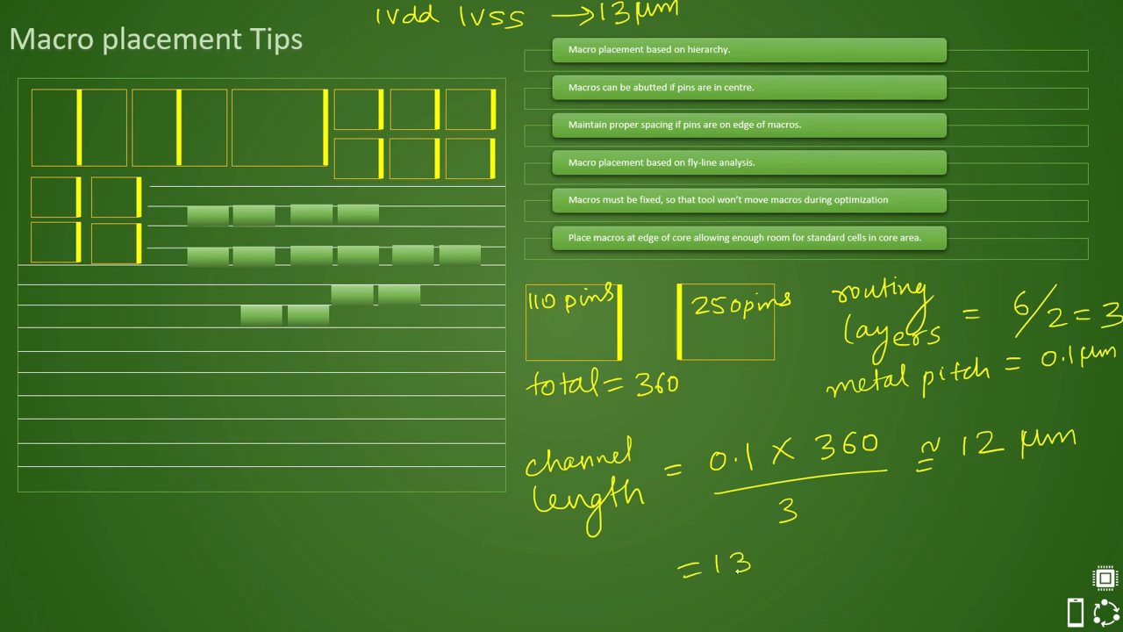
text(μm)
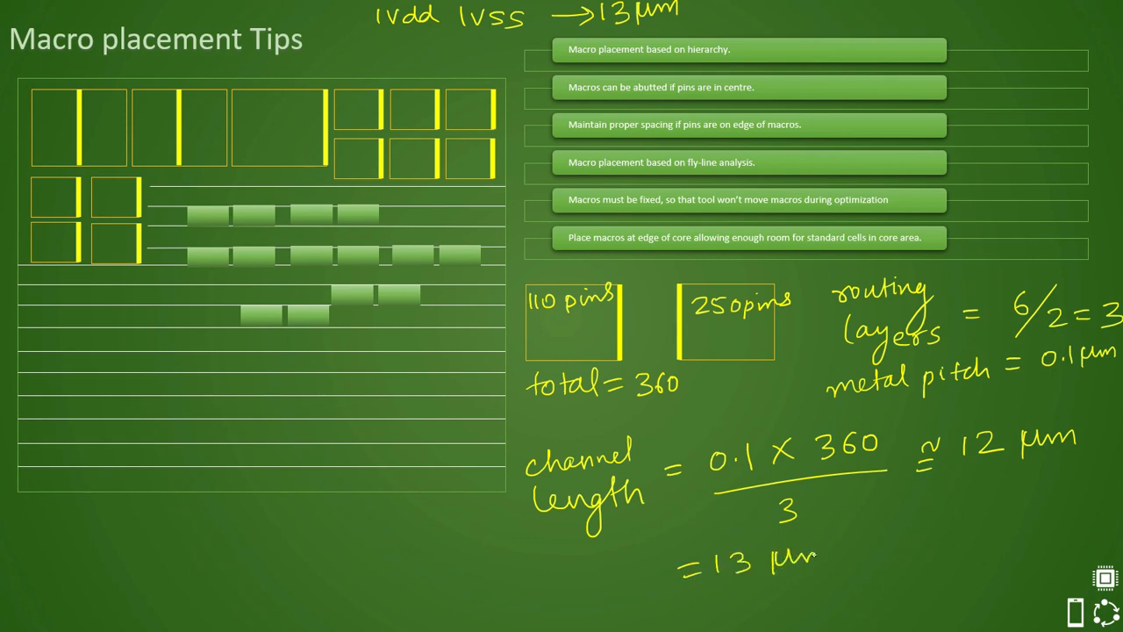